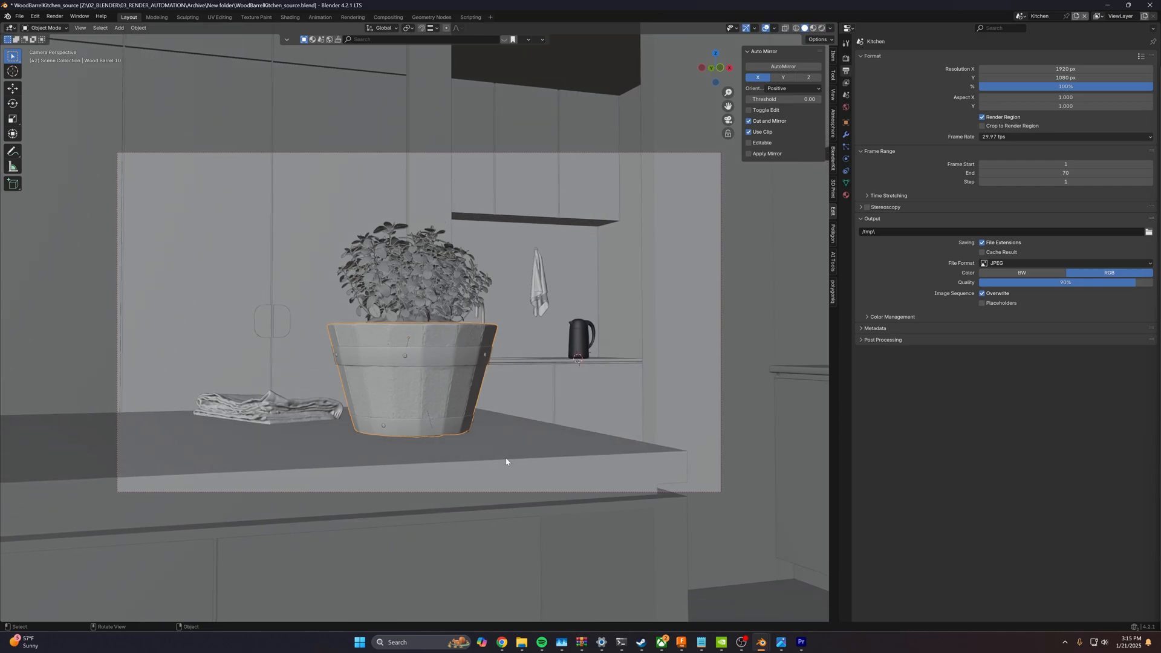
{"action": "mouse_move", "coordinate": [1065, 77]}
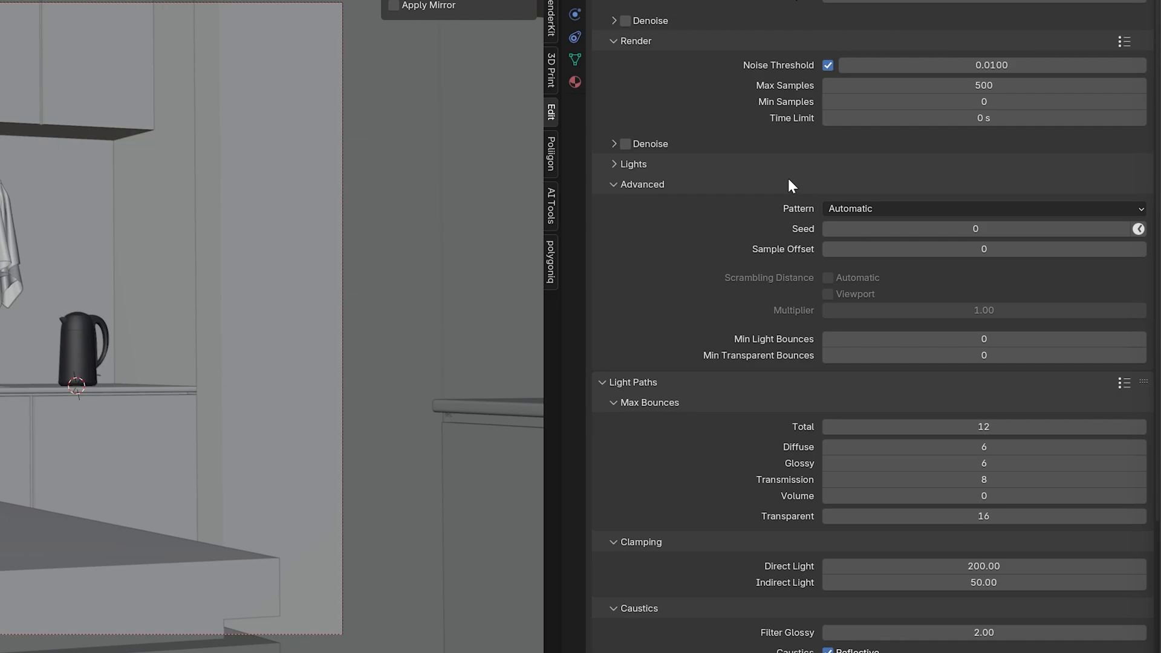
{"action": "mouse_move", "coordinate": [863, 217]}
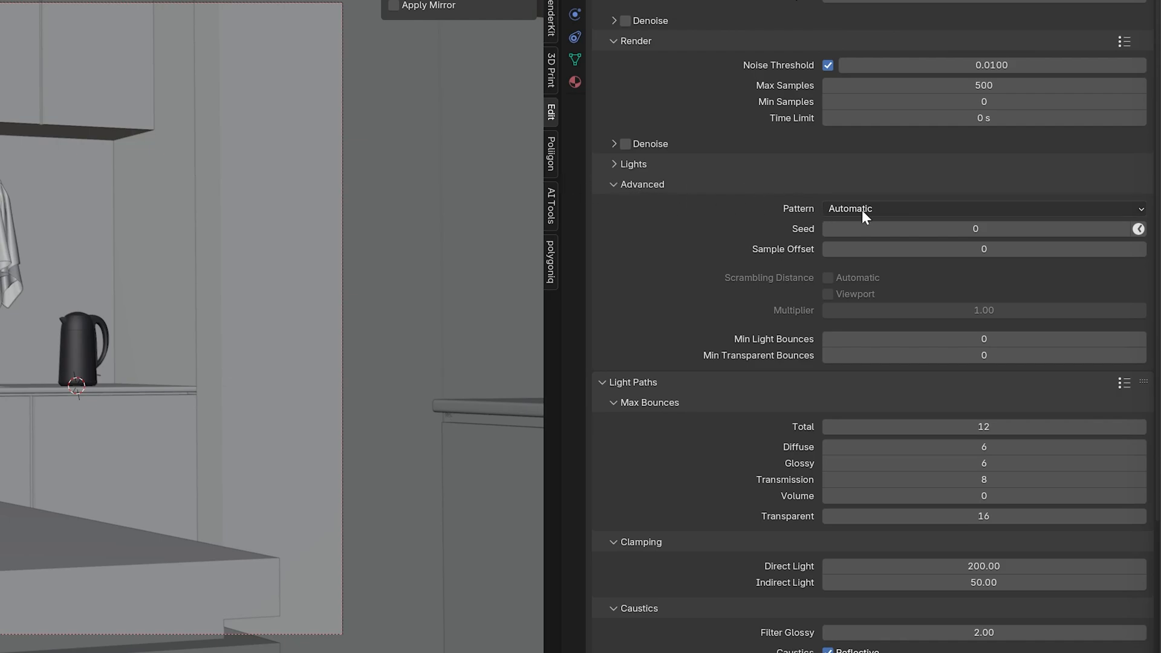
Step: Change the render sampling pattern from Automatic to Blue-Noise under Sampling > Advanced
{"action": "left_click", "coordinate": [849, 208]}
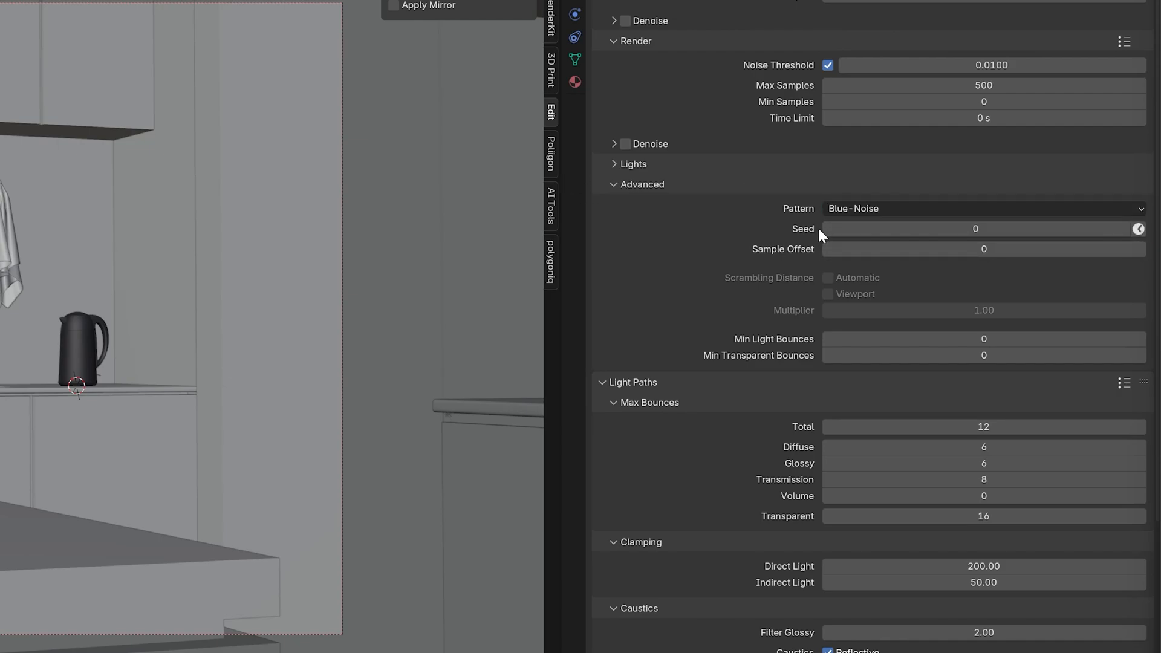
{"action": "mouse_move", "coordinate": [1139, 228]}
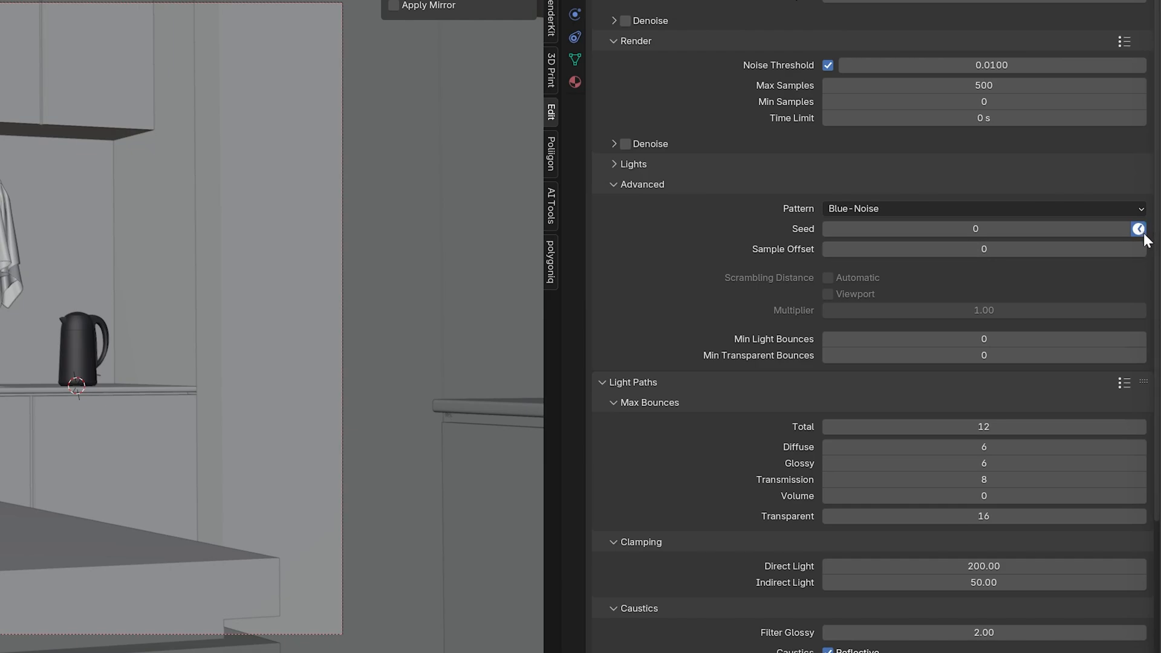
{"action": "mouse_move", "coordinate": [1138, 228]}
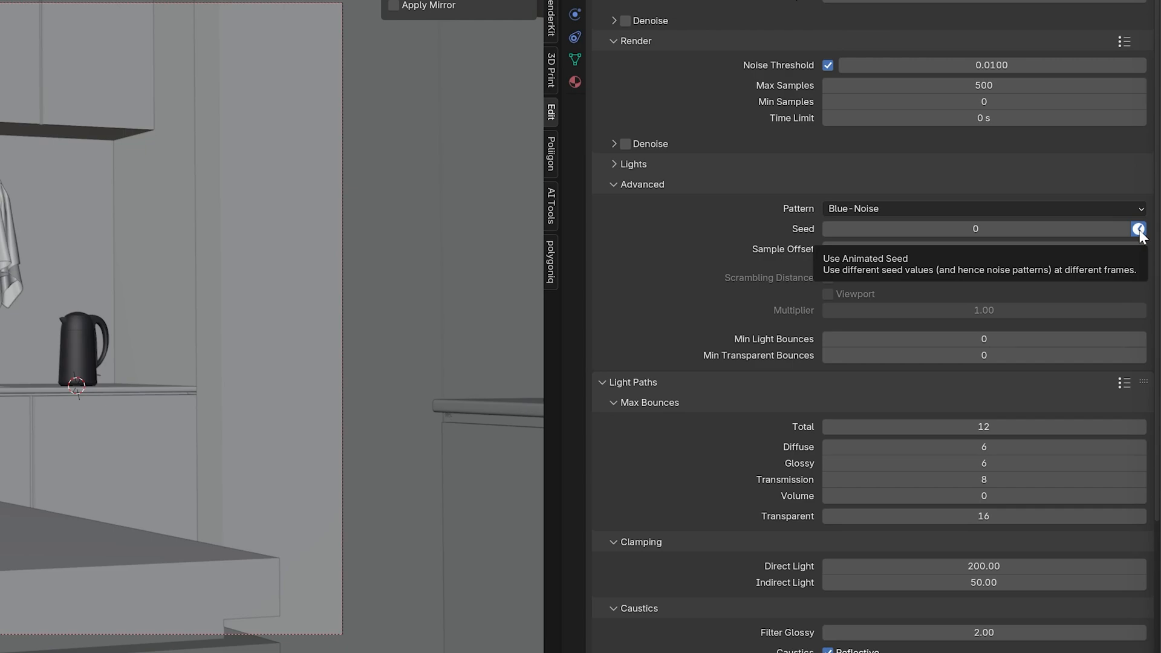
{"action": "mouse_move", "coordinate": [922, 165]}
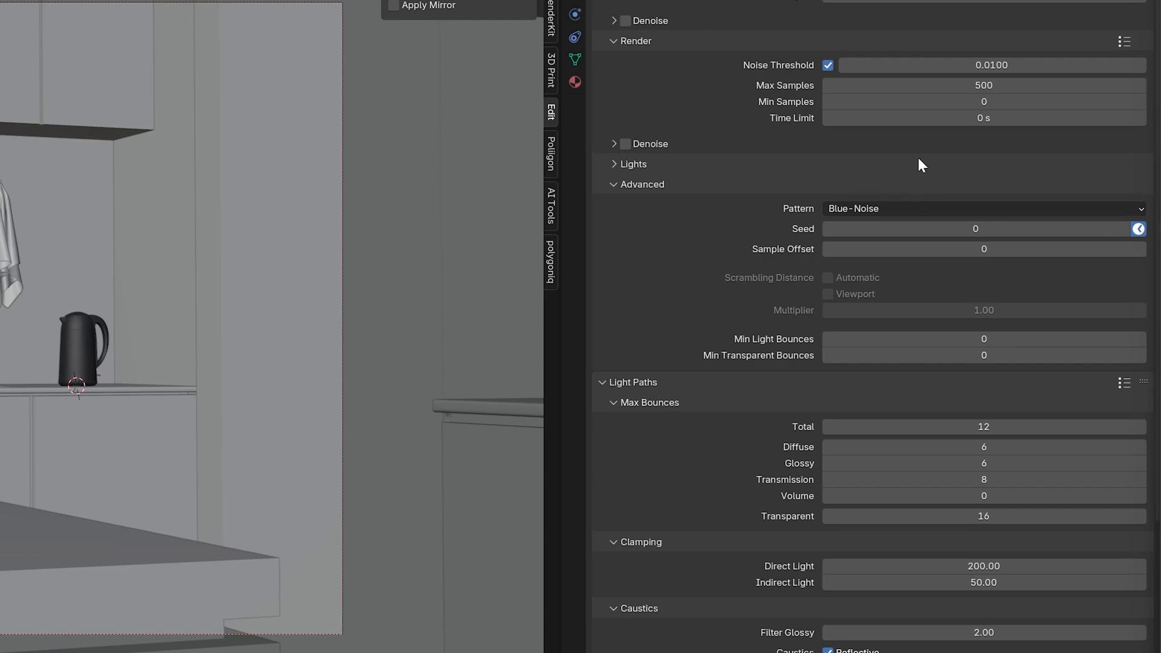
{"action": "mouse_move", "coordinate": [916, 181]}
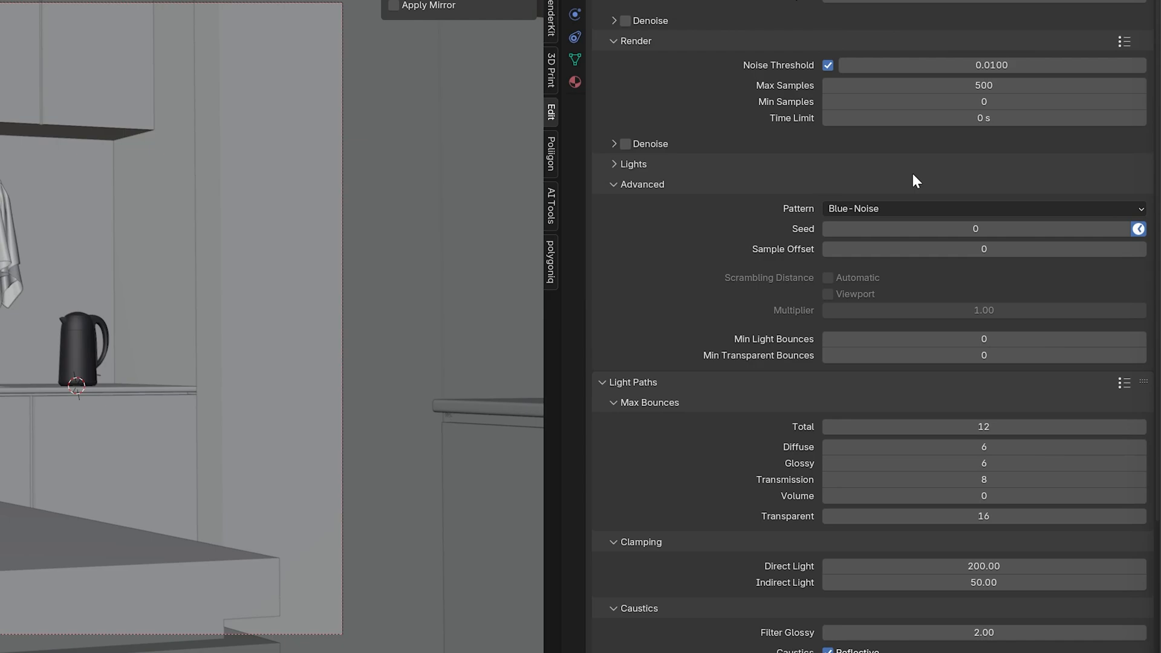
{"action": "mouse_move", "coordinate": [729, 187]}
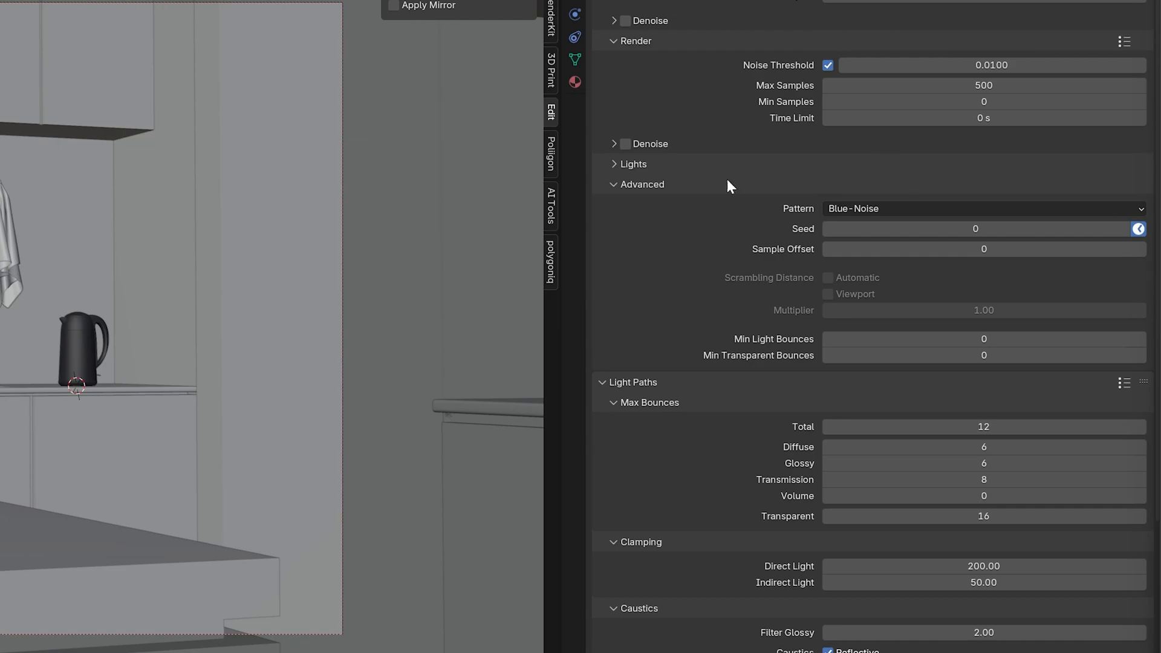
{"action": "mouse_move", "coordinate": [667, 200]}
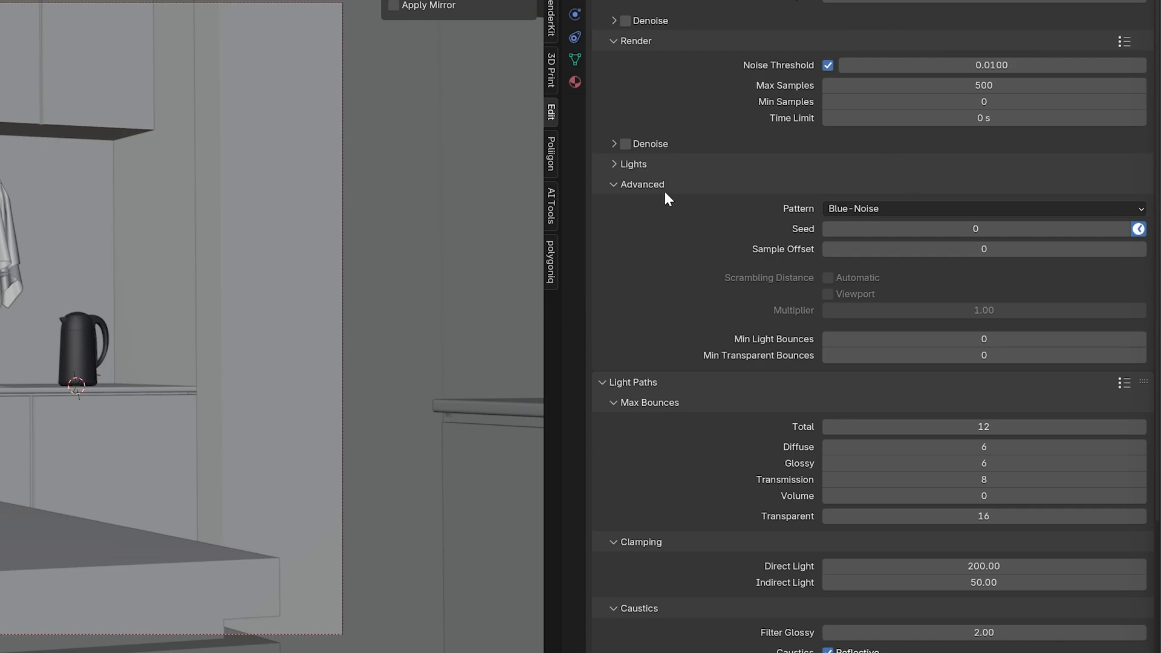
{"action": "mouse_move", "coordinate": [870, 191]}
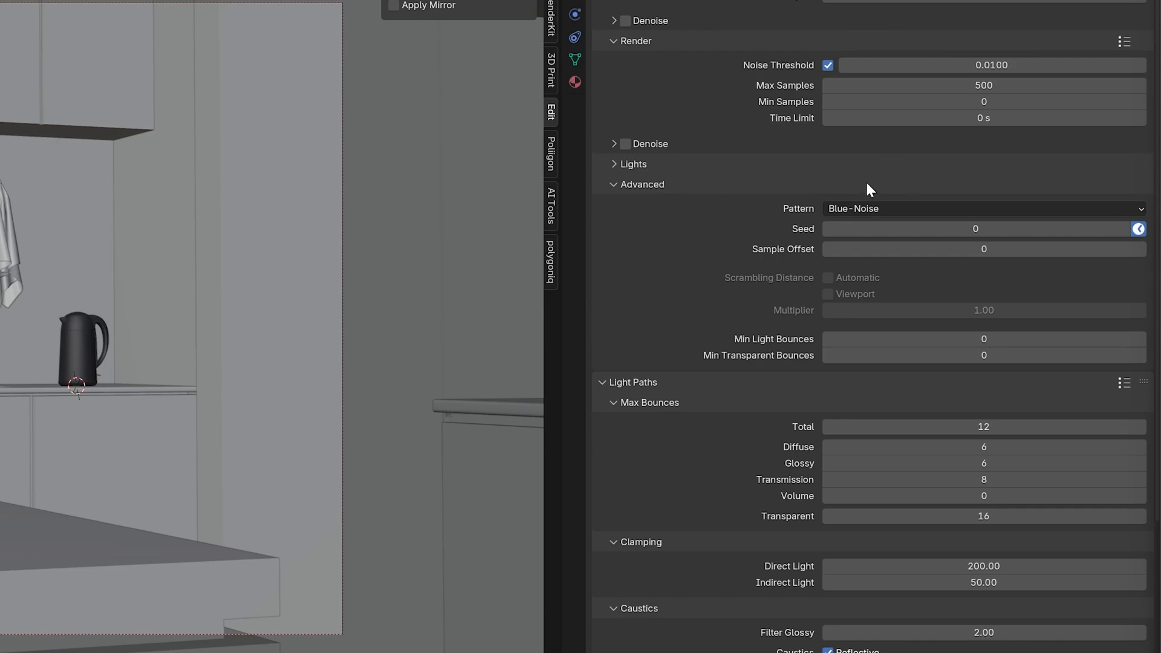
{"action": "mouse_move", "coordinate": [842, 245]}
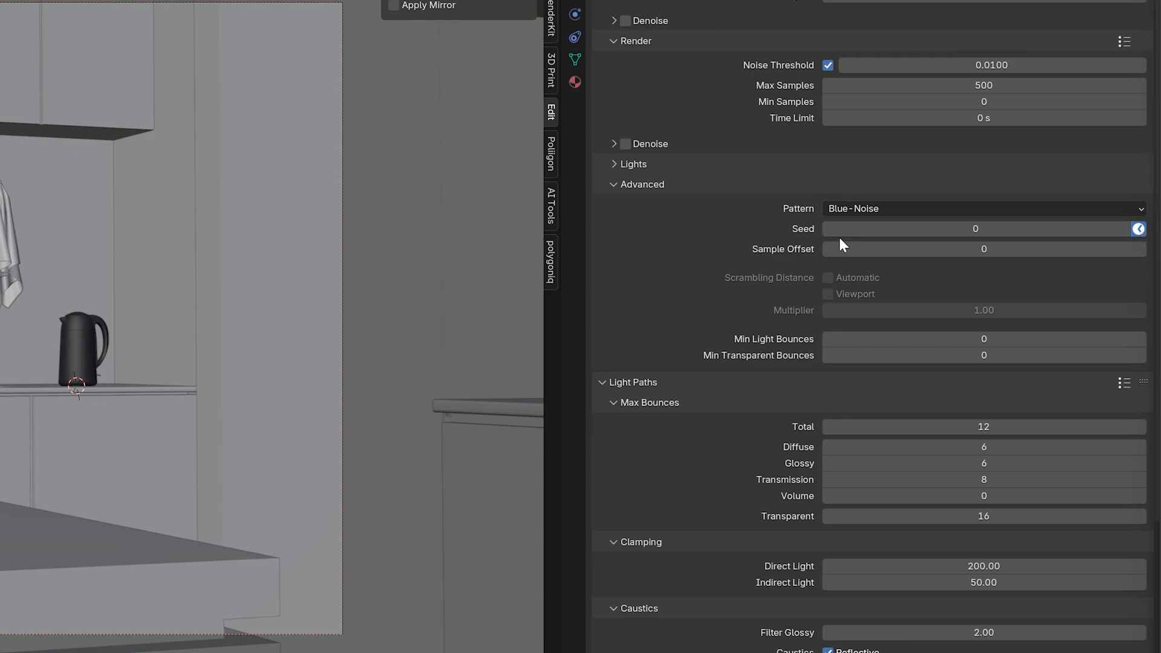
{"action": "mouse_move", "coordinate": [682, 257]}
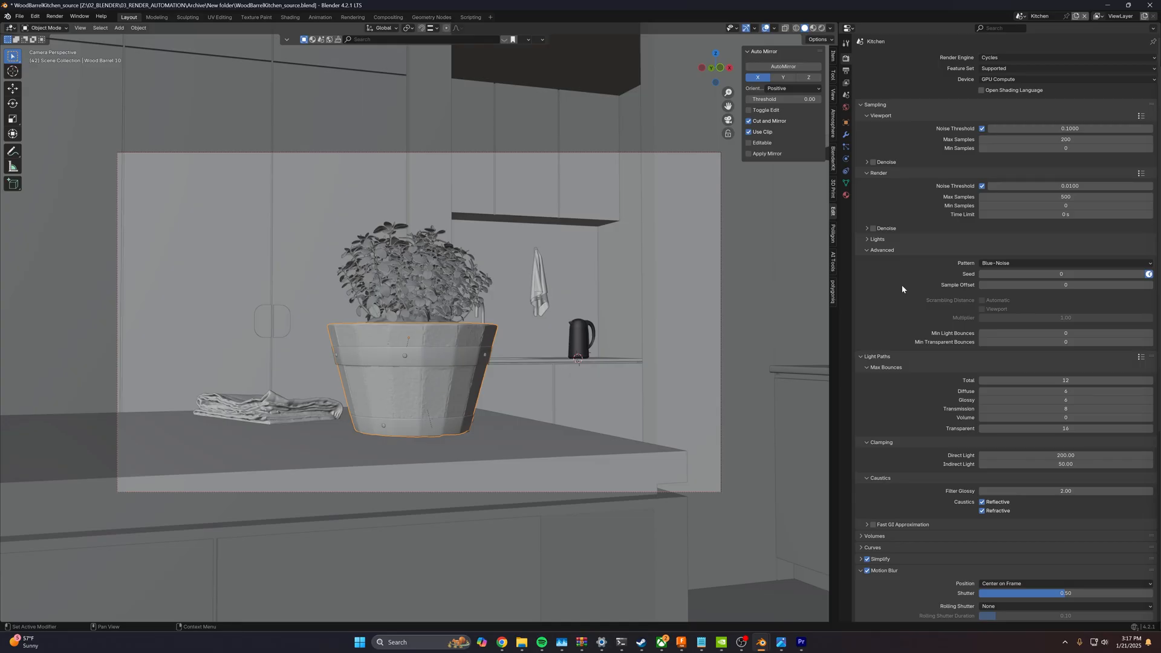
Step: Set the Color Management View Transform to Filmic Log and the Look to None
{"action": "scroll", "scroll_direction": "down", "scroll_amount": 3}
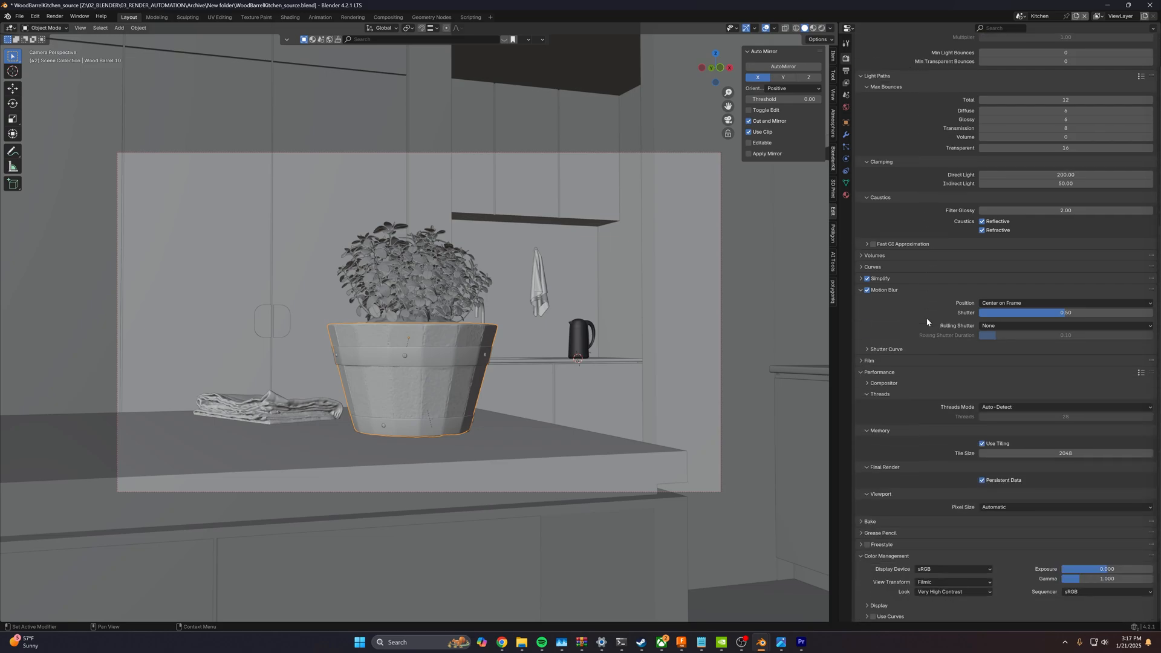
{"action": "mouse_move", "coordinate": [917, 546]}
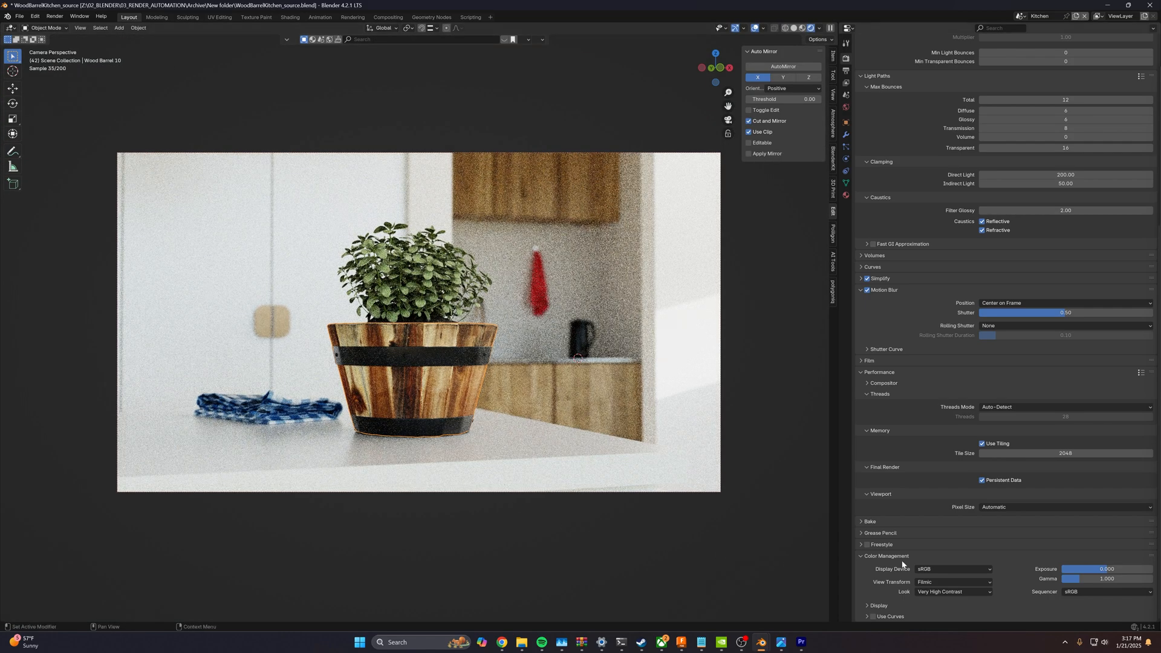
{"action": "left_click", "coordinate": [954, 592]}
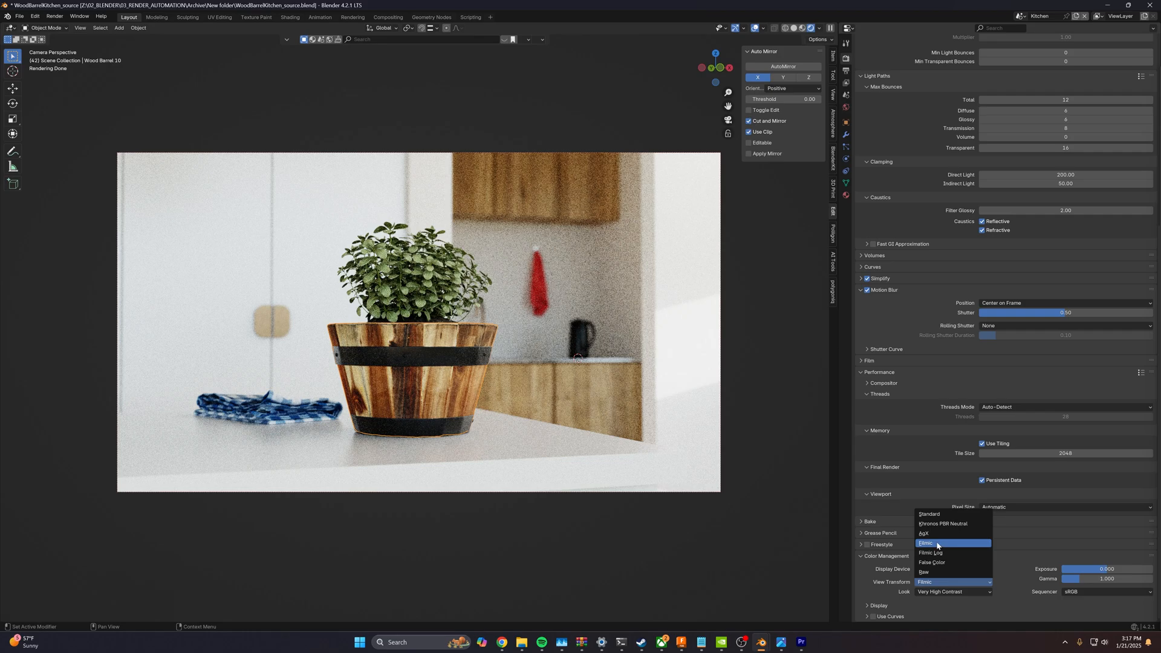
{"action": "left_click", "coordinate": [954, 591]}
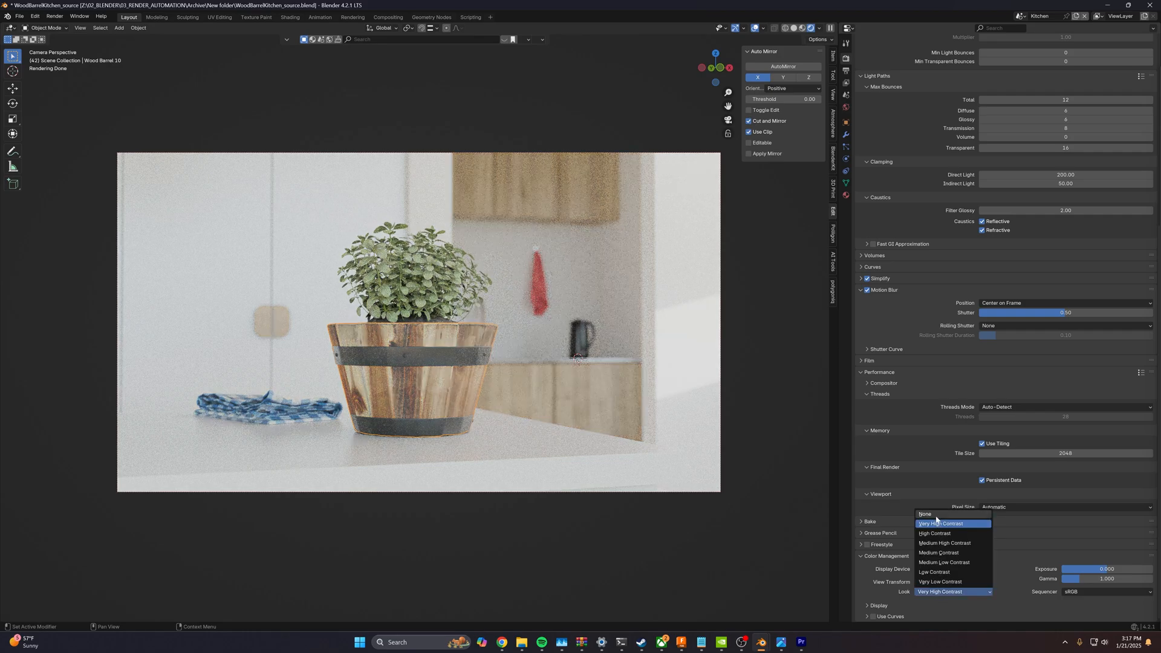
{"action": "left_click", "coordinate": [926, 514]}
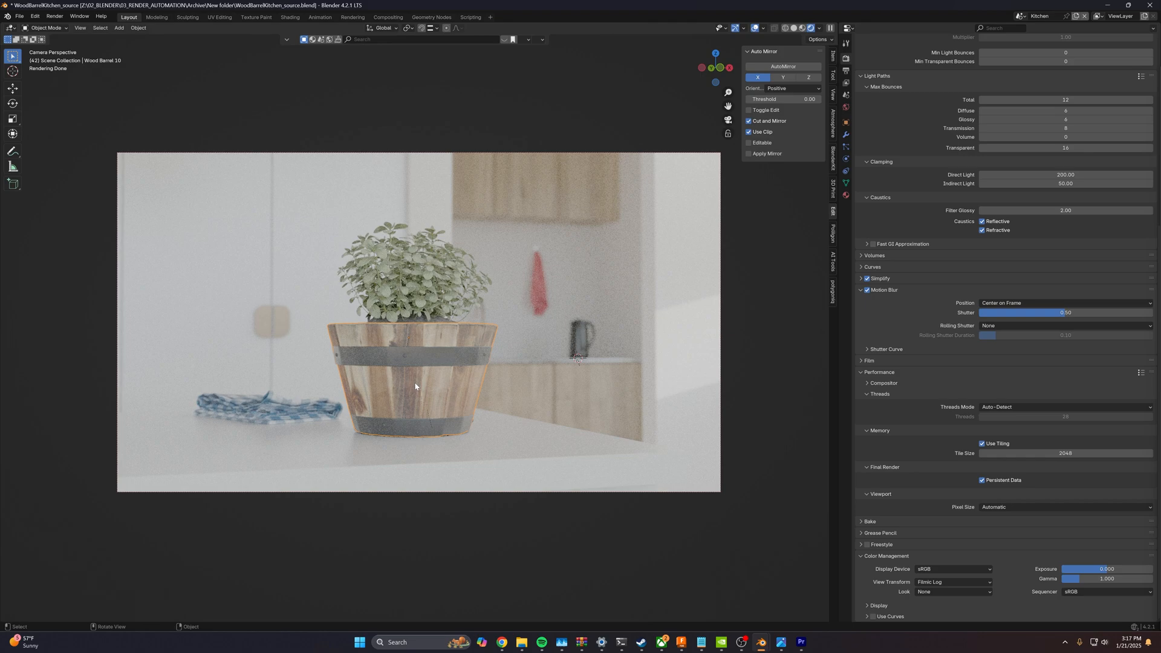
{"action": "mouse_move", "coordinate": [750, 292]}
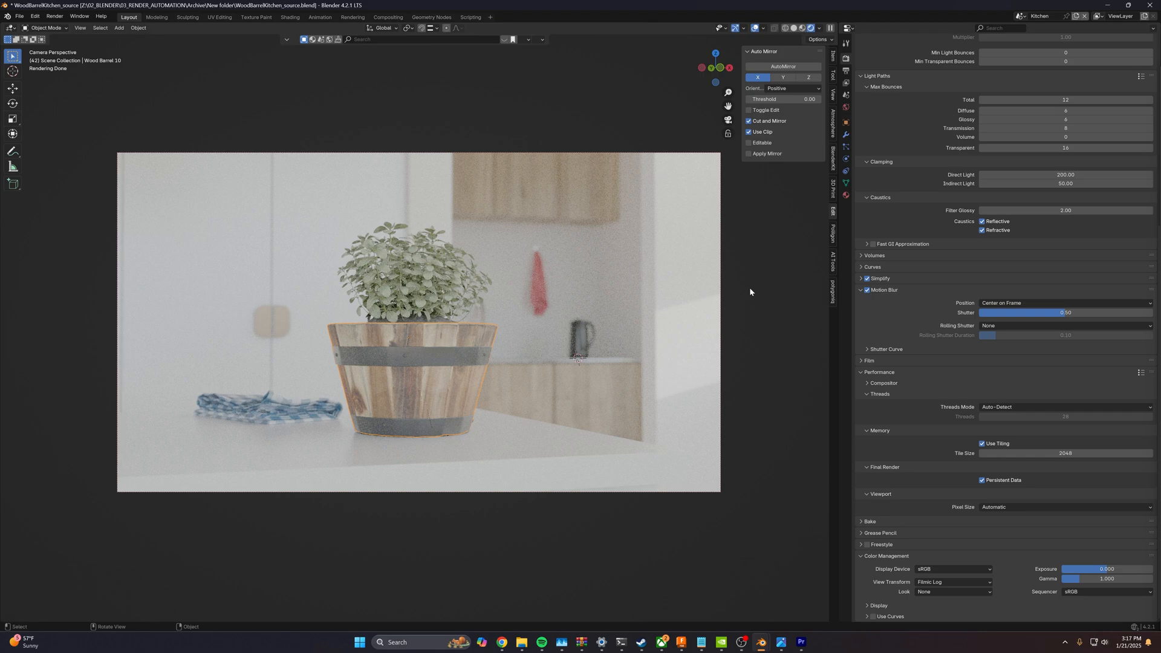
{"action": "mouse_move", "coordinate": [481, 346]}
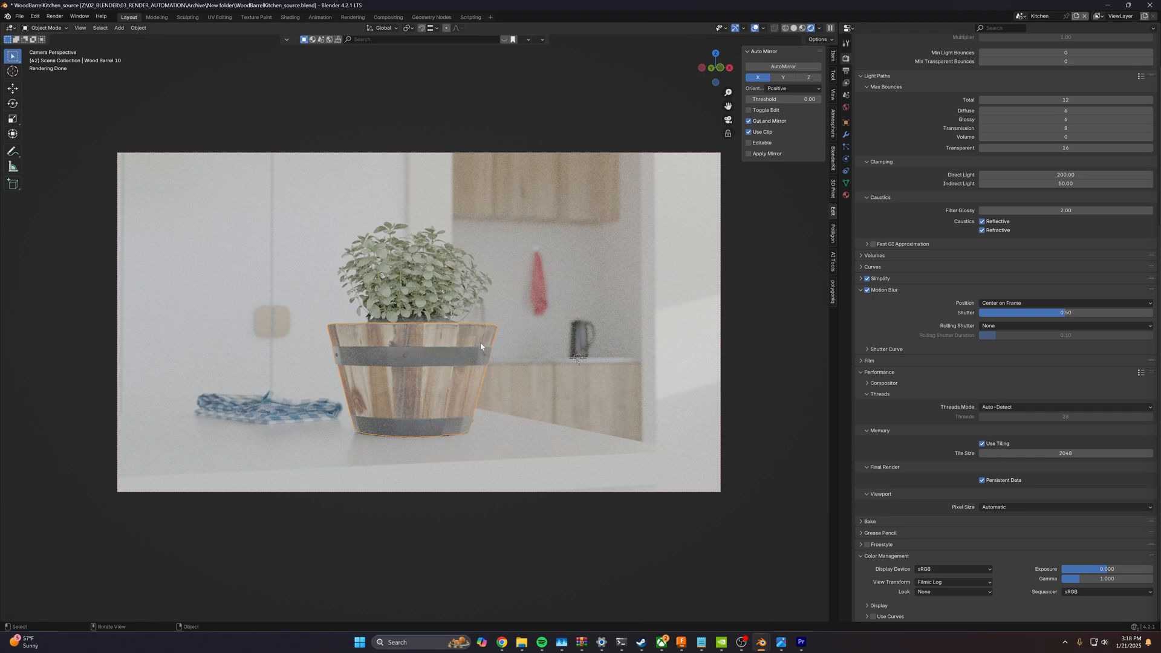
{"action": "left_click", "coordinate": [799, 642]}
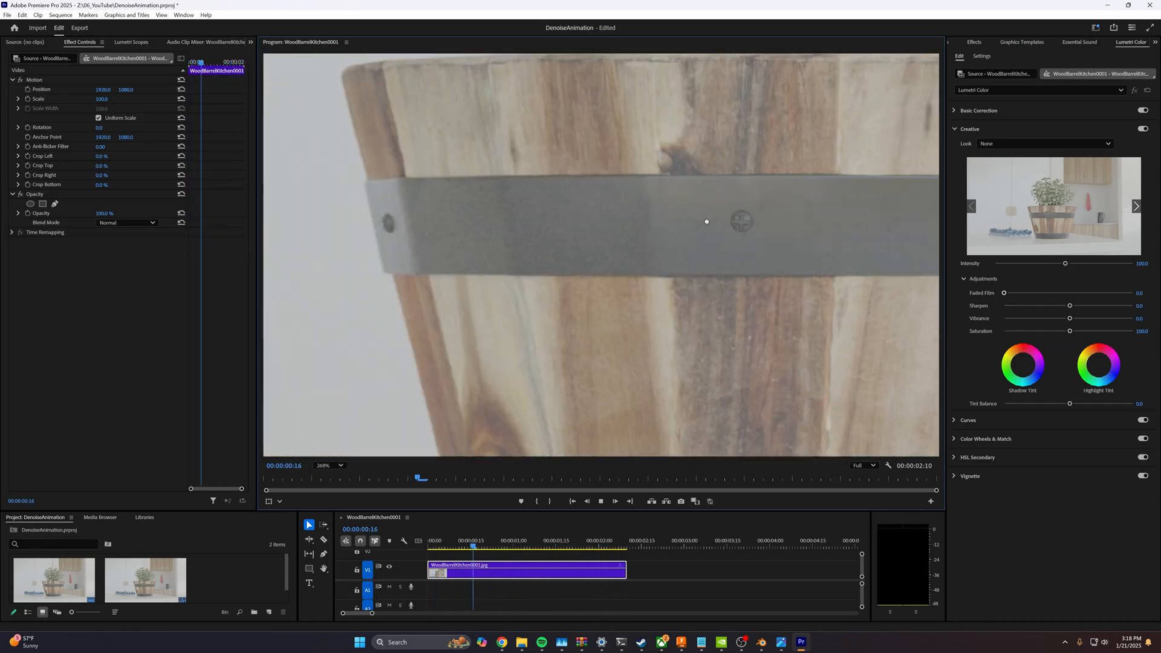
Step: Inspect an earlier planter frame at a fitted zoom and adjust the clip's Lumetri Color effect
{"action": "left_click", "coordinate": [443, 545]}
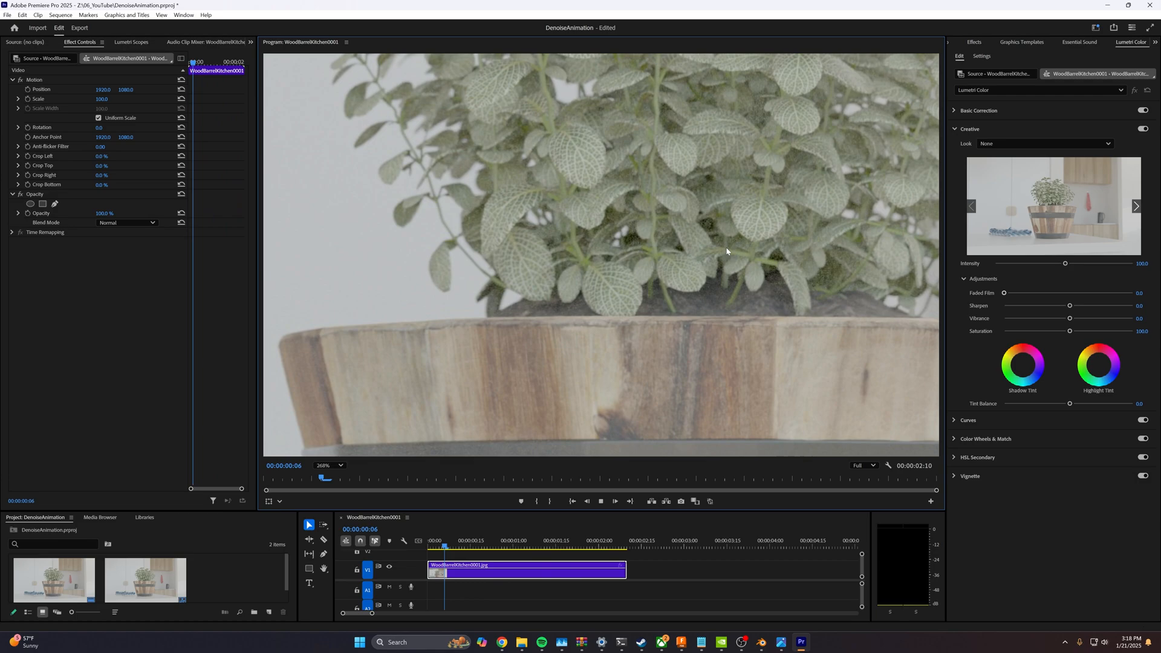
{"action": "left_click", "coordinate": [583, 547]}
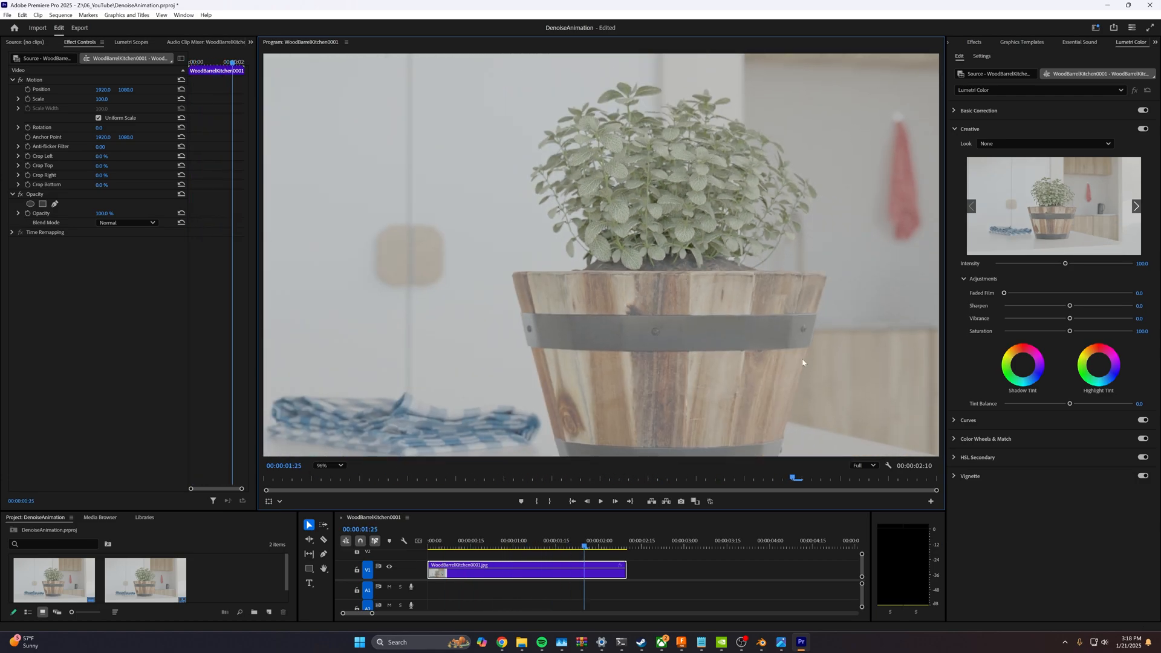
{"action": "left_click", "coordinate": [980, 110]}
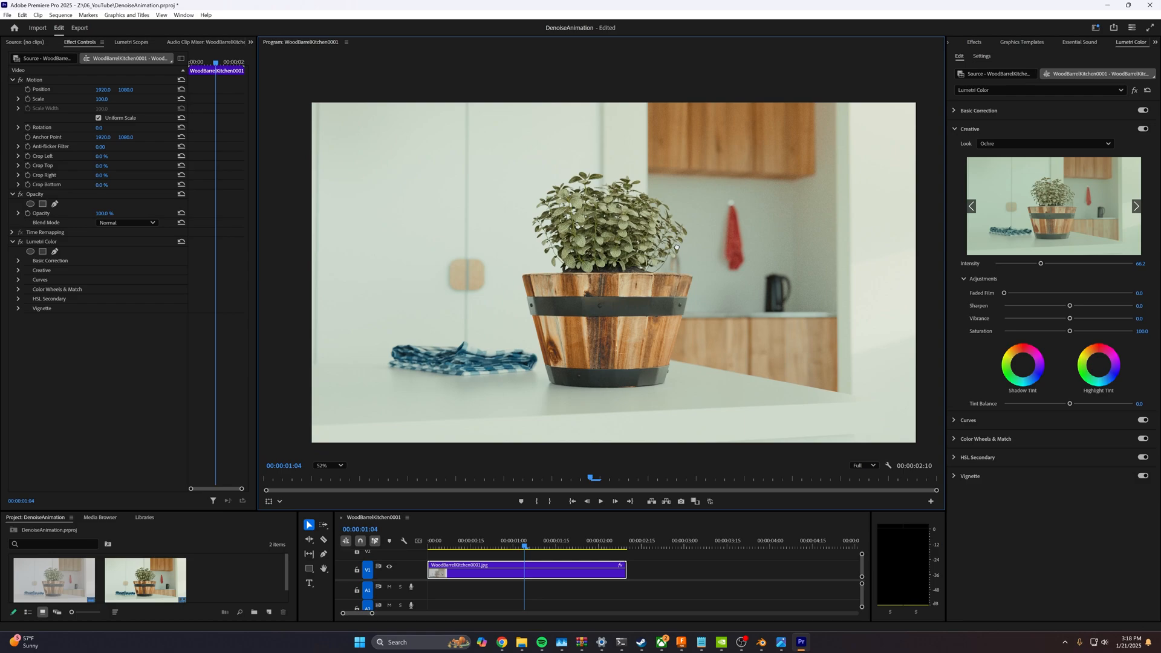
{"action": "left_click", "coordinate": [1141, 129]}
{"action": "type", "text": "noise"}
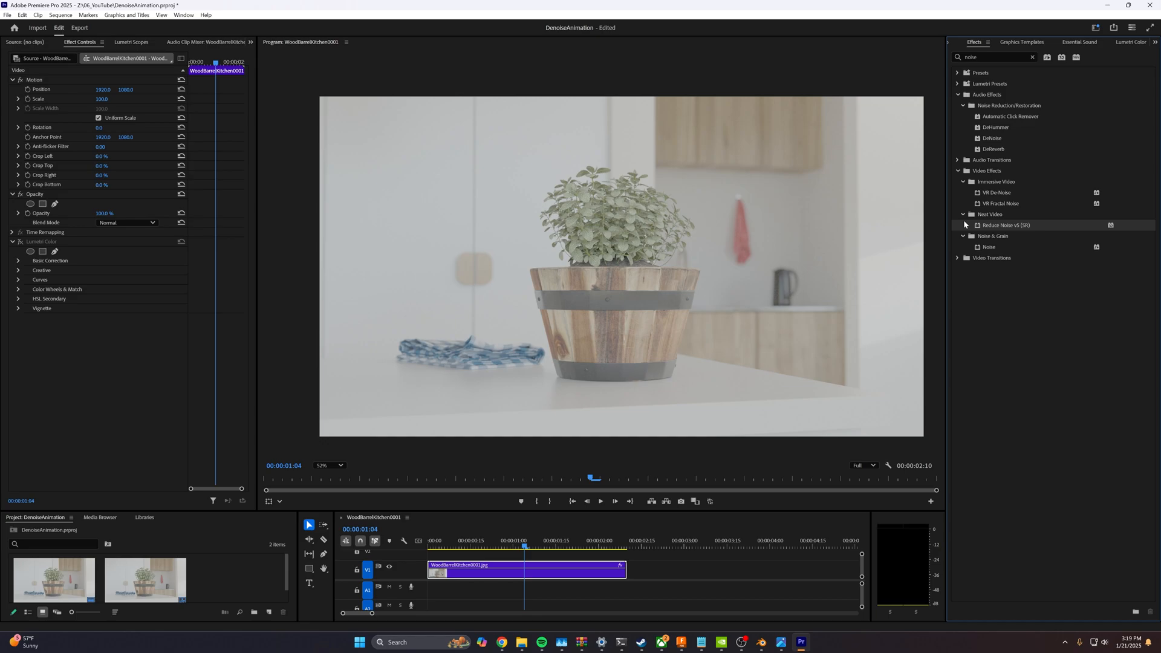
{"action": "mouse_move", "coordinate": [979, 231]}
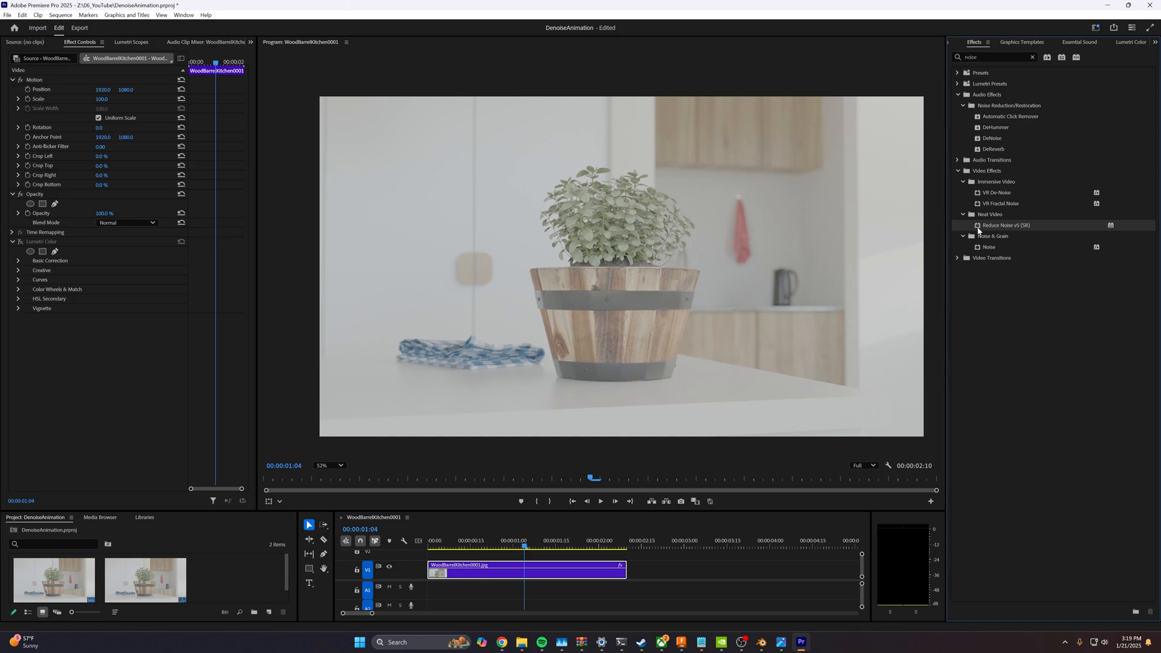
{"action": "mouse_move", "coordinate": [990, 232]}
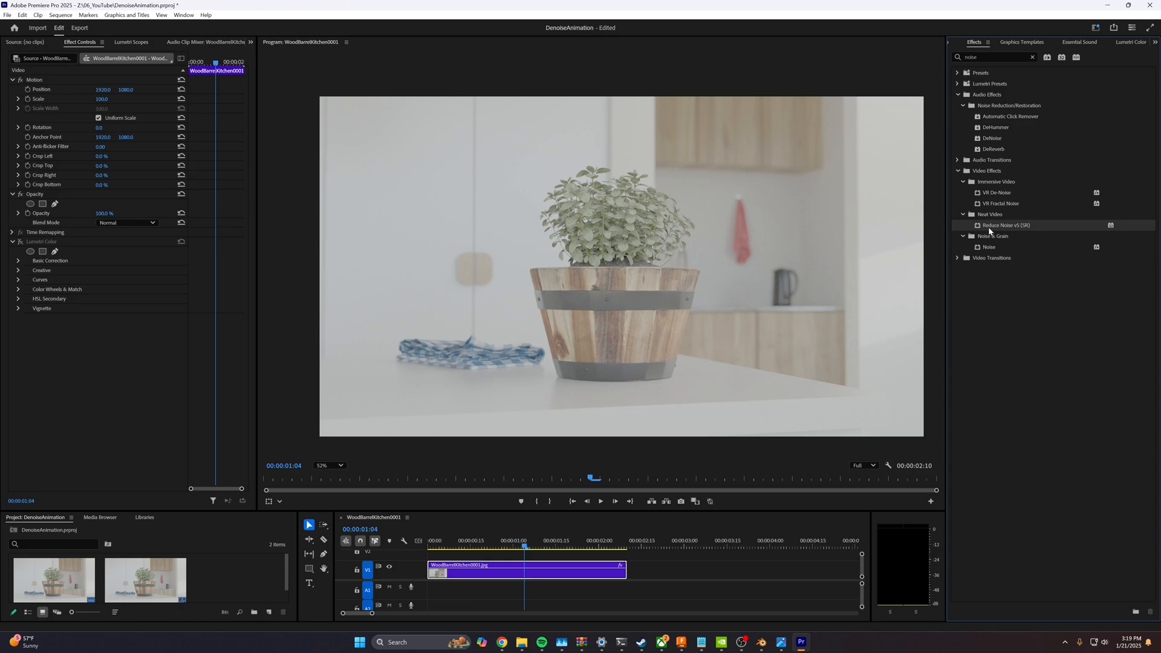
{"action": "mouse_move", "coordinate": [990, 230]}
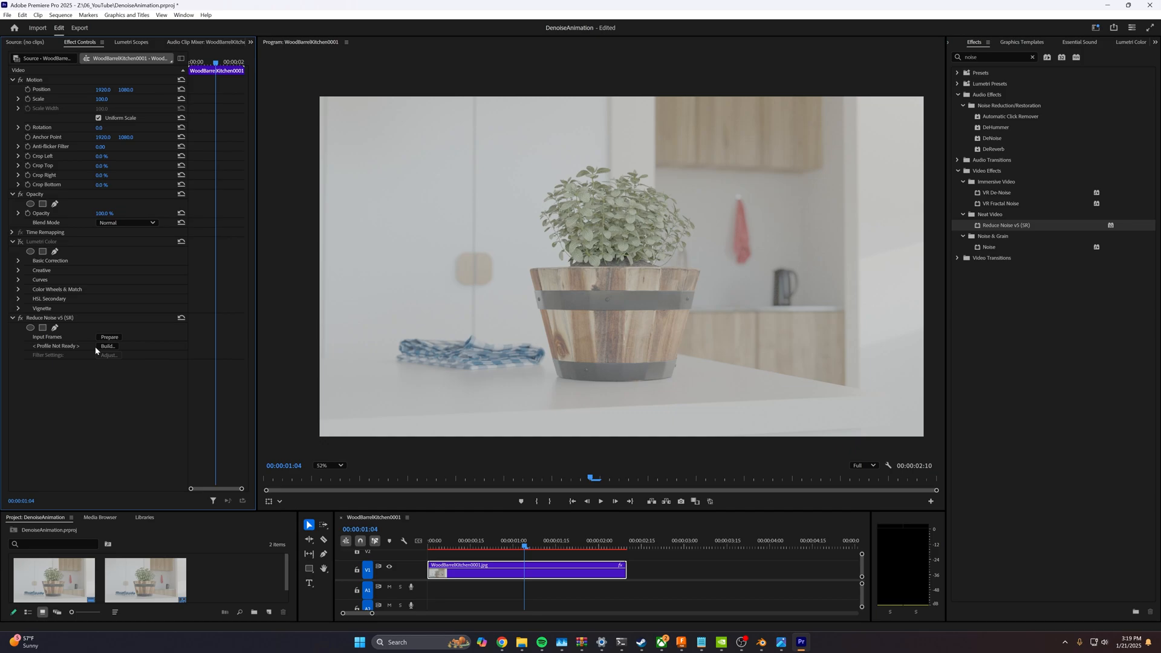
Step: Launch Neat Video through Prepare and build a noise profile from the sampled wall patch
{"action": "left_click", "coordinate": [108, 346]}
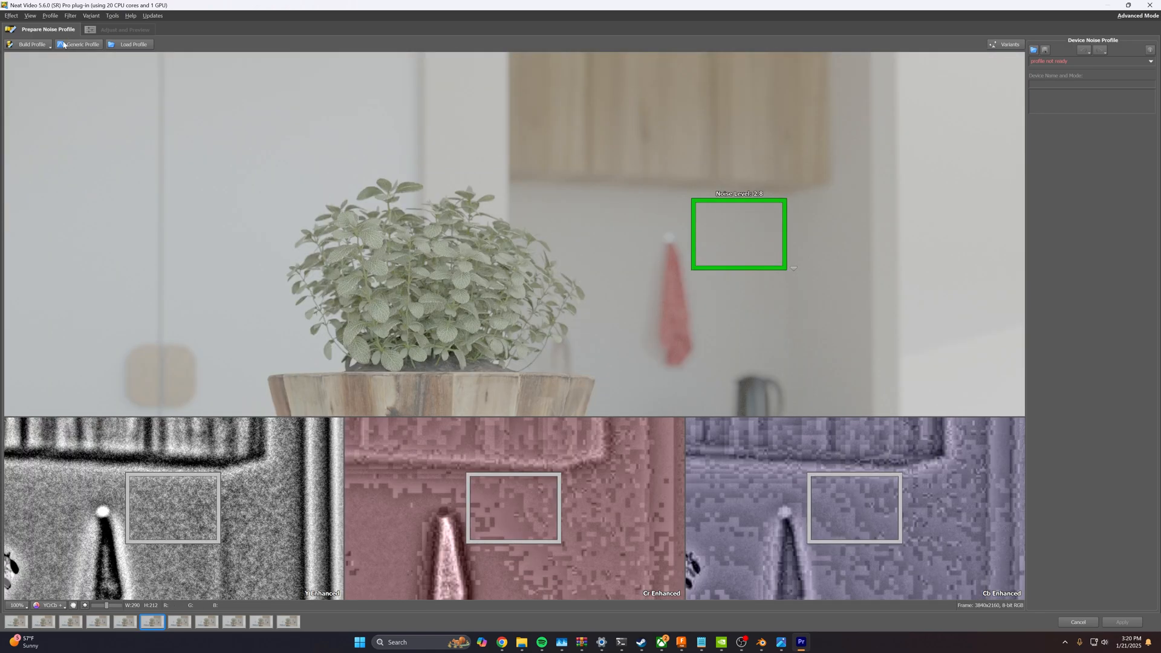
{"action": "left_click", "coordinate": [32, 44]}
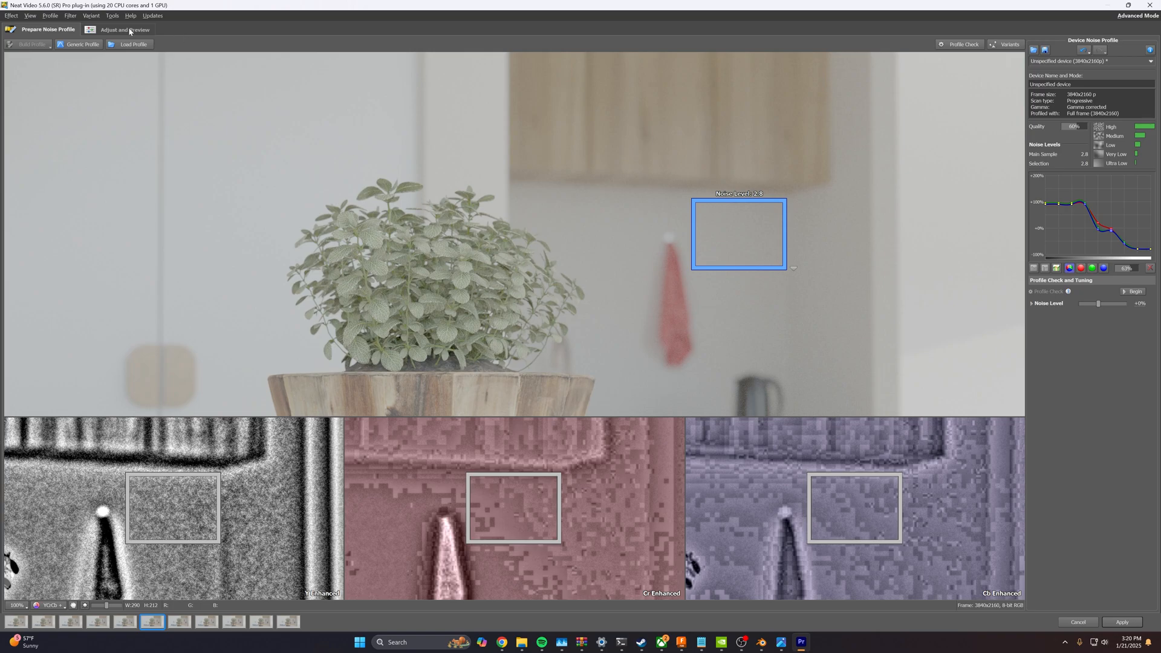
Step: Set temporal filter quality to High, expand Temporal Noise, and begin the Noise Level Check
{"action": "left_click", "coordinate": [124, 29]}
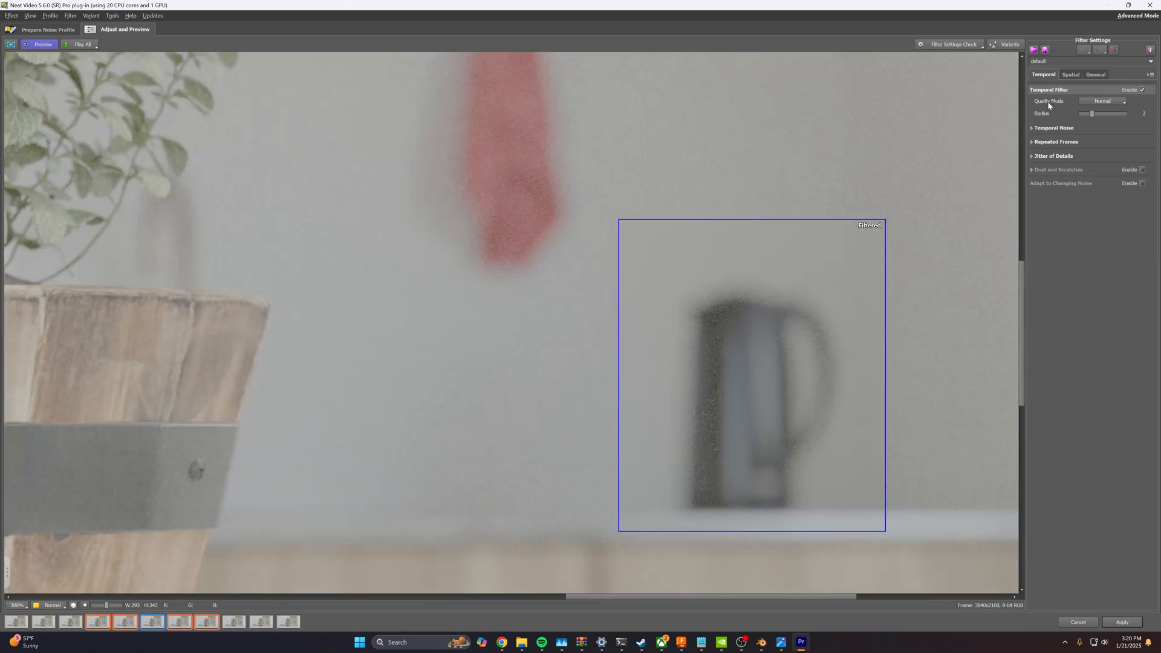
{"action": "left_click", "coordinate": [1103, 101]}
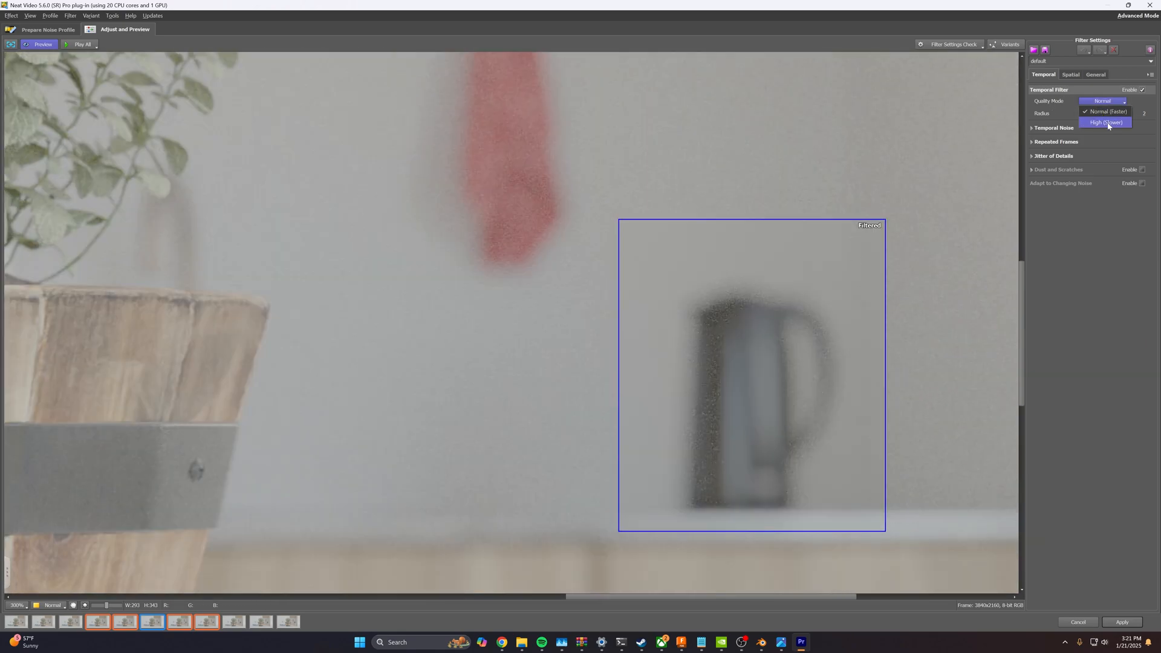
{"action": "left_click", "coordinate": [1105, 122]}
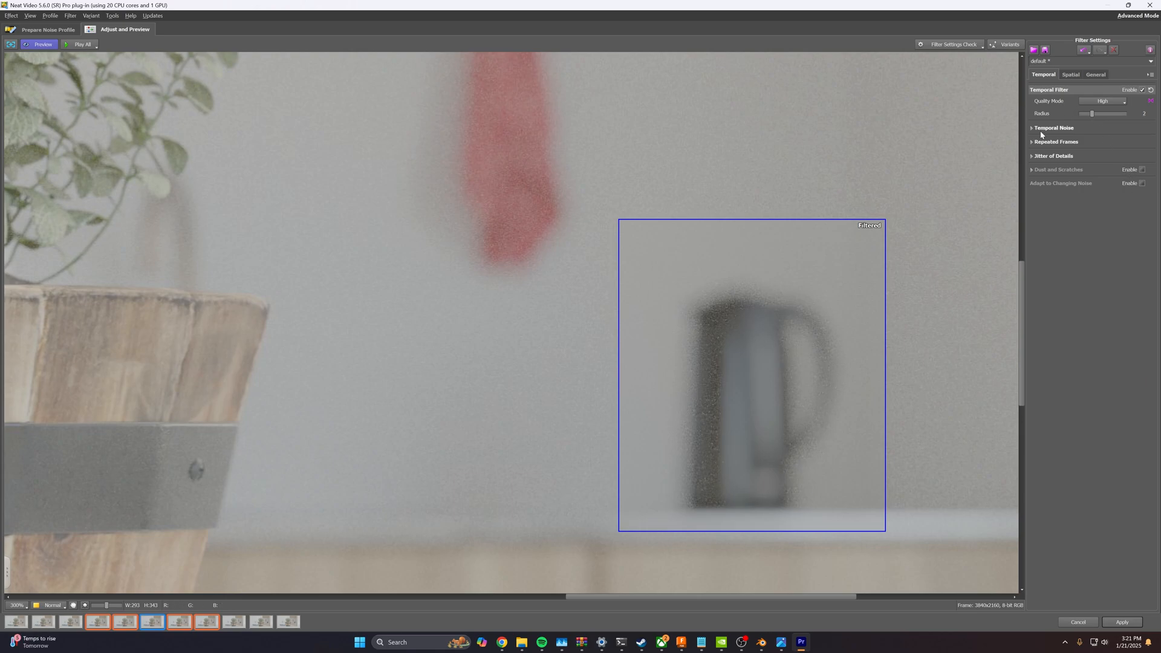
{"action": "left_click", "coordinate": [1033, 128]}
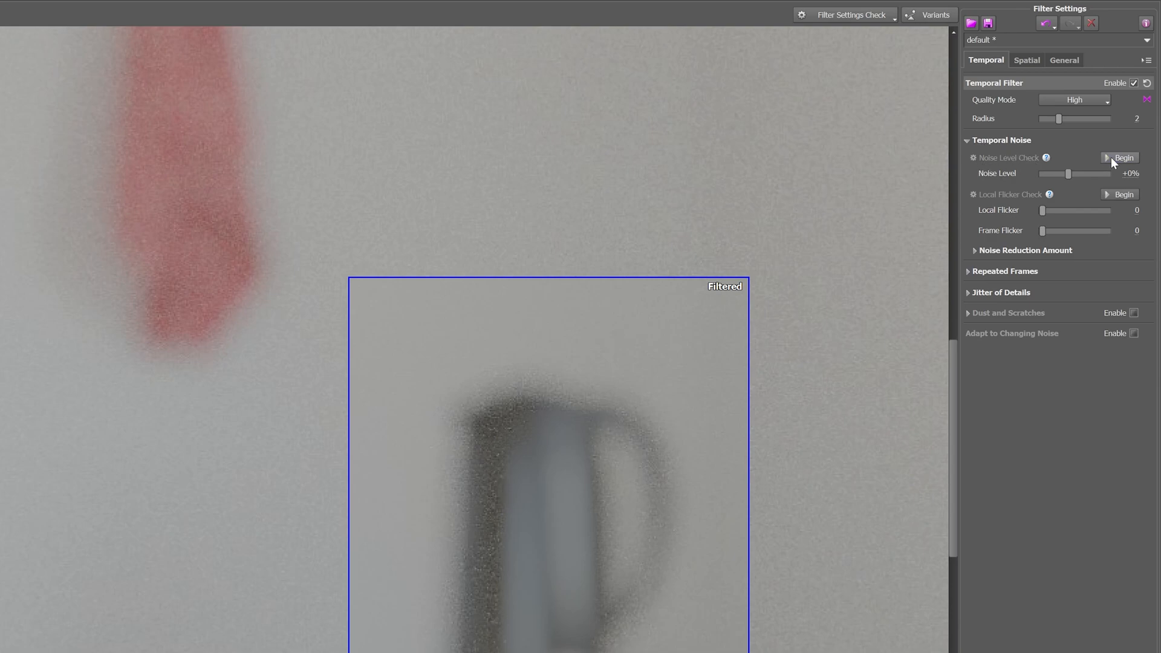
{"action": "left_click", "coordinate": [1122, 158]}
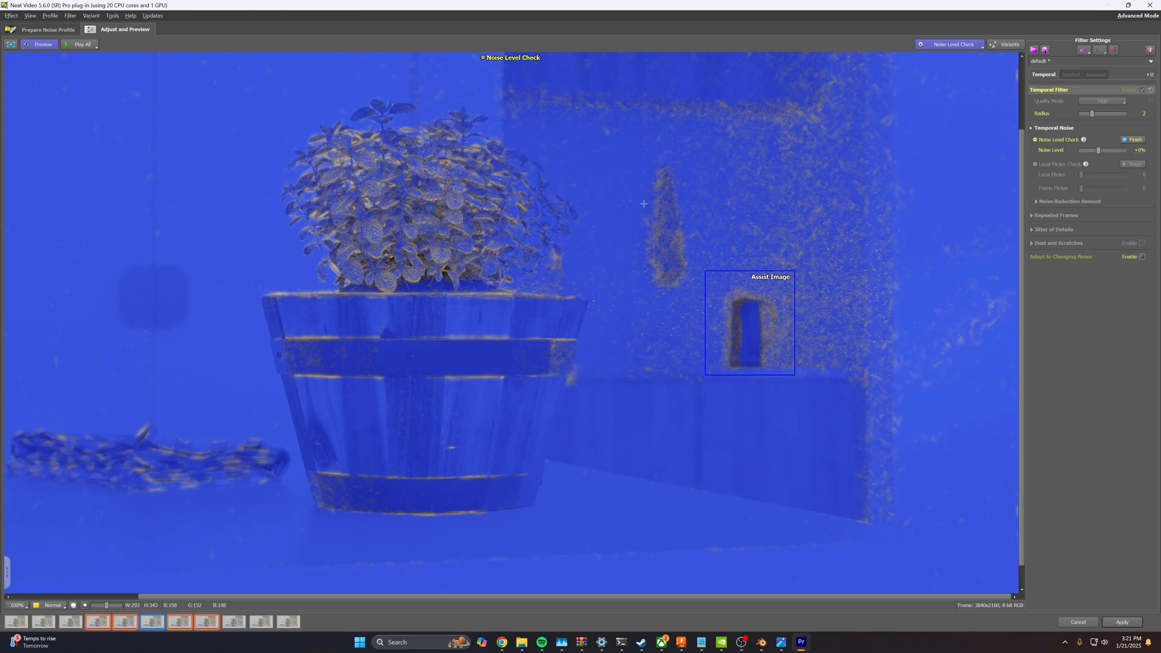
{"action": "mouse_move", "coordinate": [890, 211]}
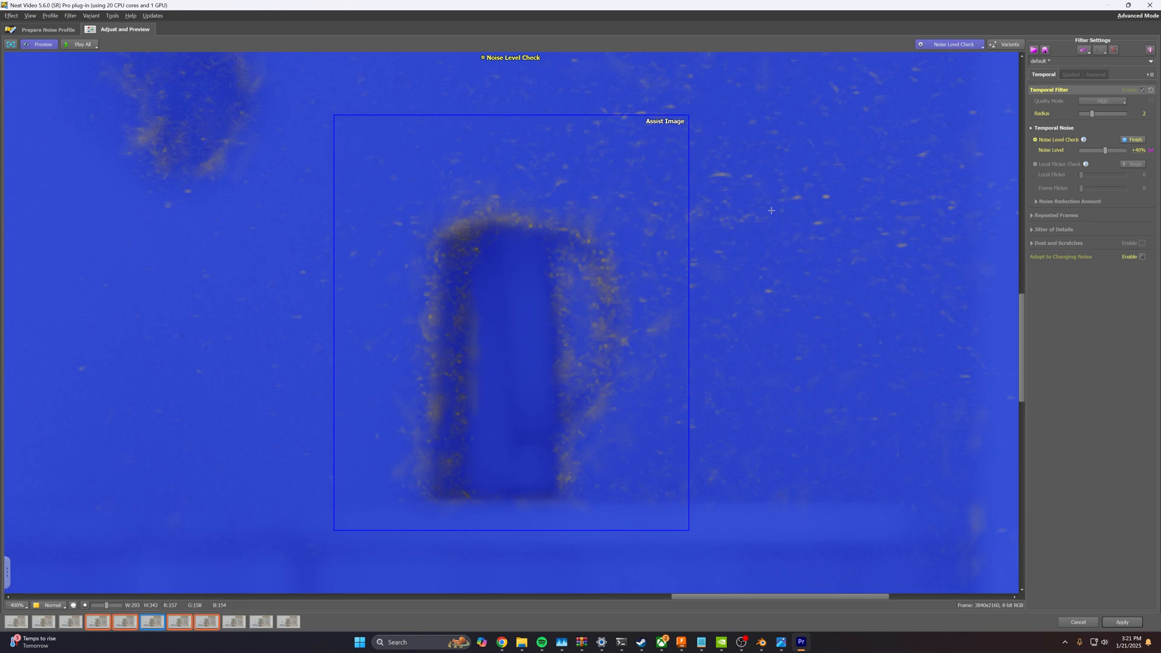
Step: Raise the temporal noise level to +40% and finish the Noise Level Check
{"action": "left_click", "coordinate": [16, 605]}
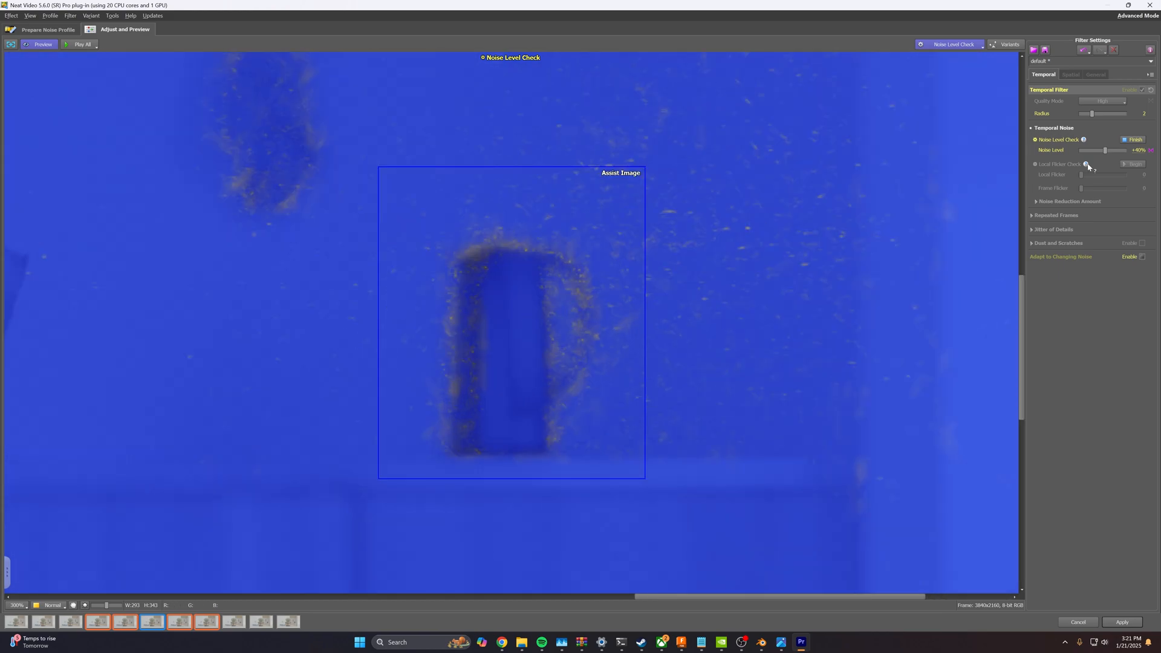
{"action": "left_click", "coordinate": [1134, 139]}
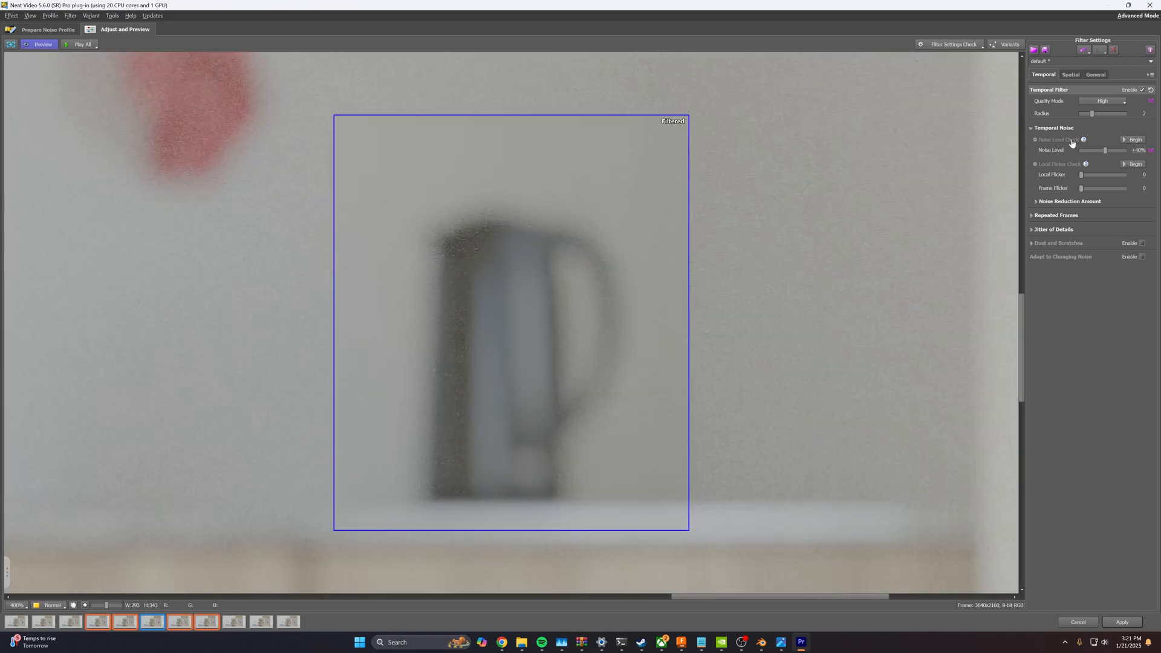
{"action": "mouse_move", "coordinate": [472, 252]}
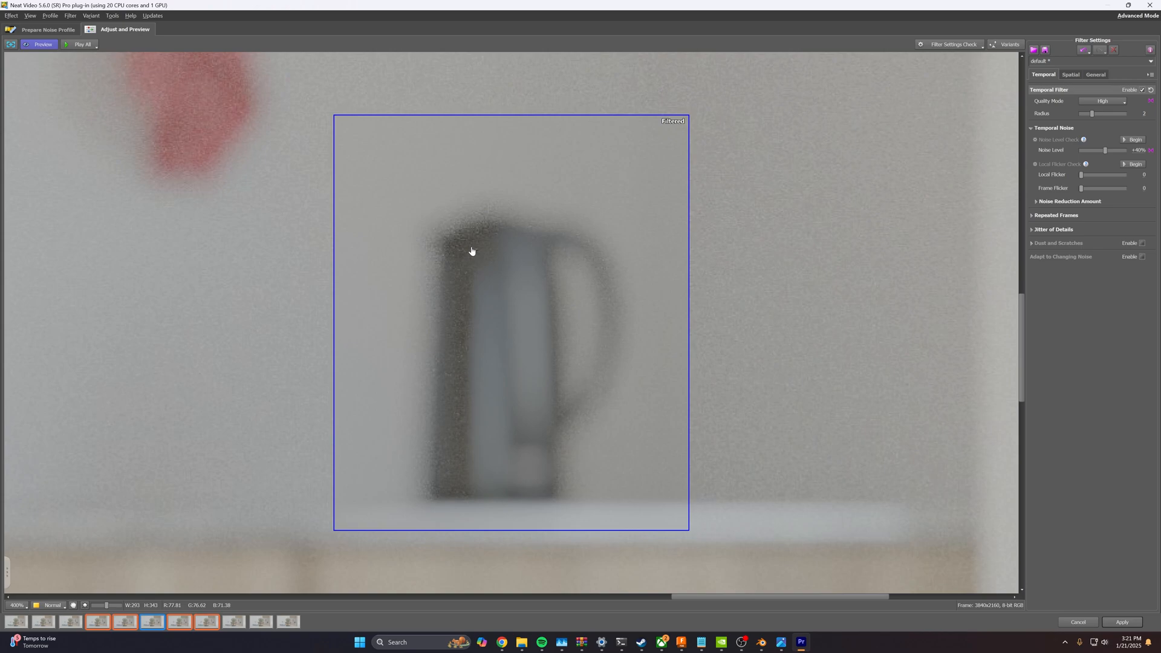
{"action": "mouse_move", "coordinate": [1103, 151]}
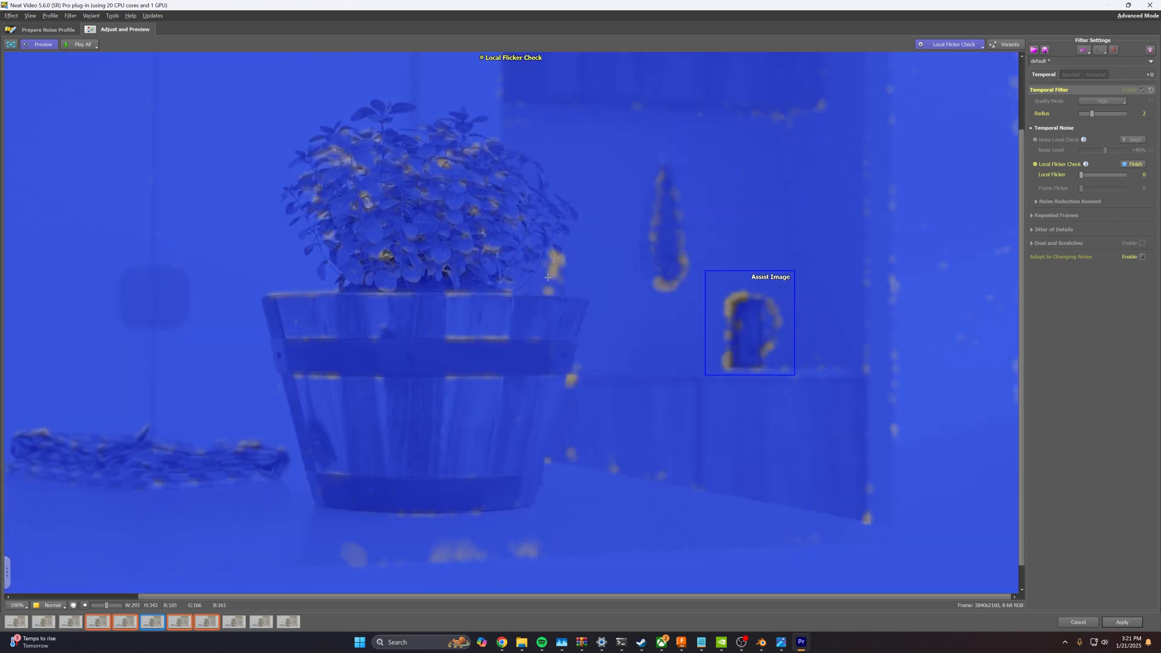
{"action": "mouse_move", "coordinate": [442, 161]}
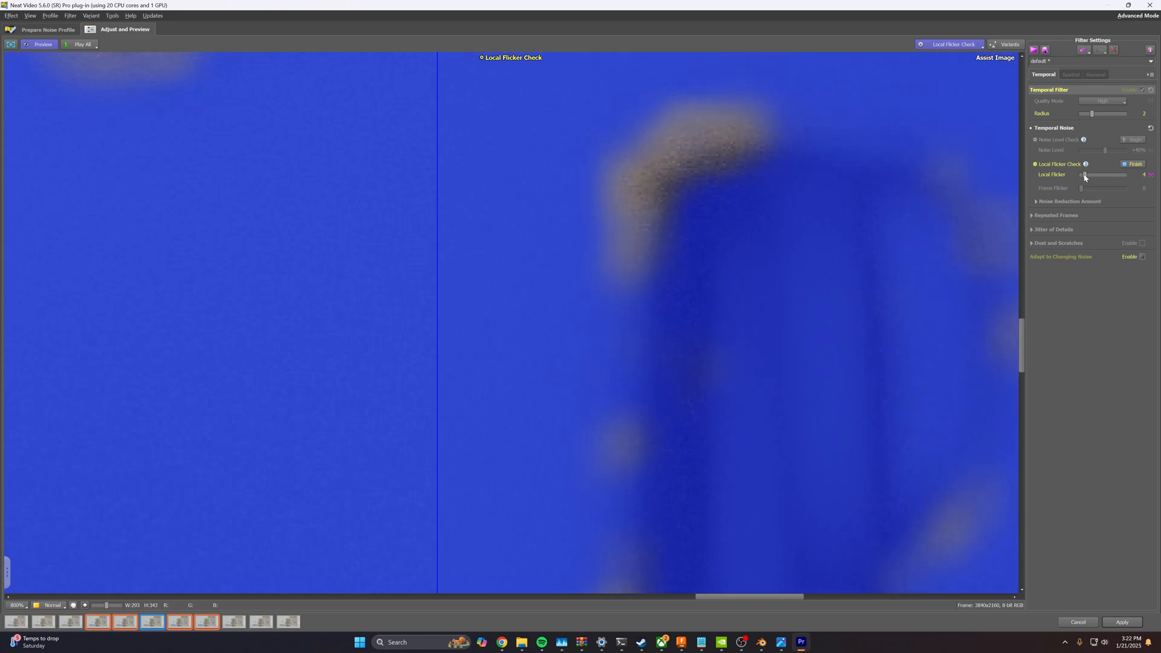
Step: Finish the Local Flicker Check at a value of 5 and expand Jitter of Details
{"action": "left_click", "coordinate": [1079, 175]}
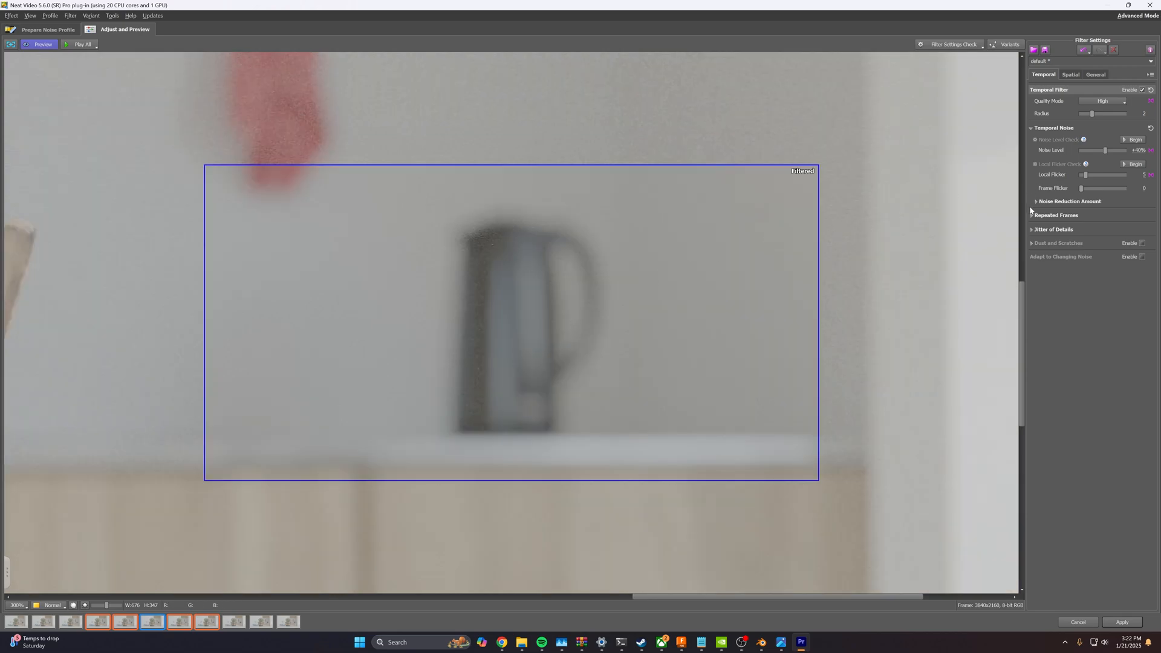
{"action": "left_click", "coordinate": [1032, 230]}
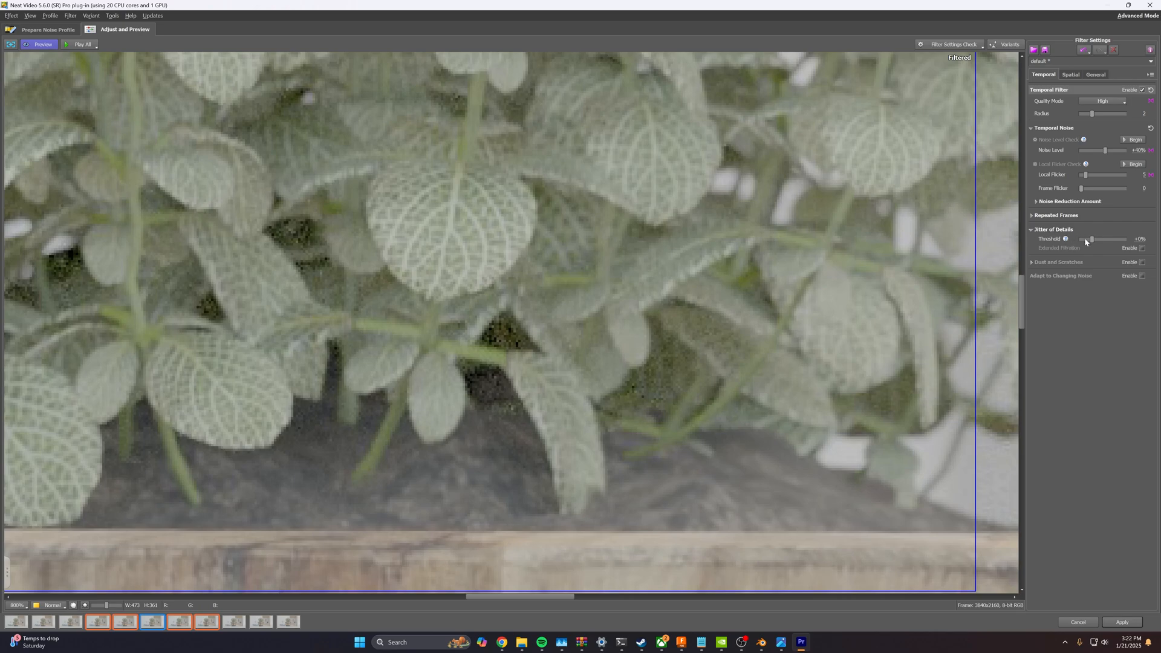
{"action": "mouse_move", "coordinate": [1071, 270]}
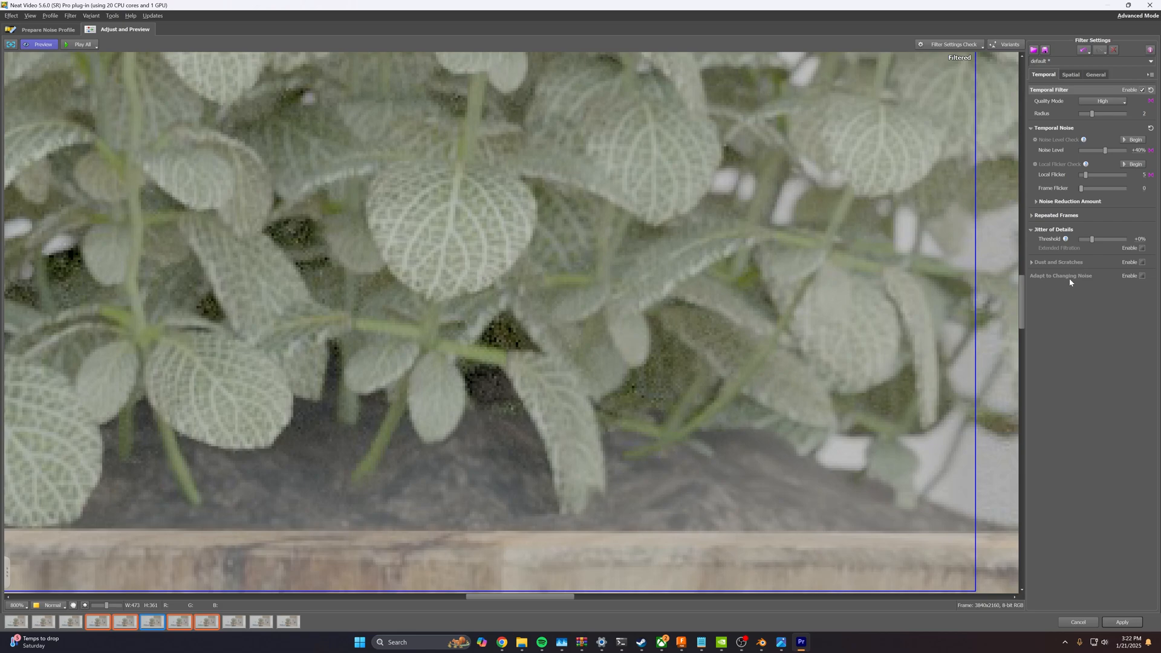
{"action": "mouse_move", "coordinate": [1060, 276]}
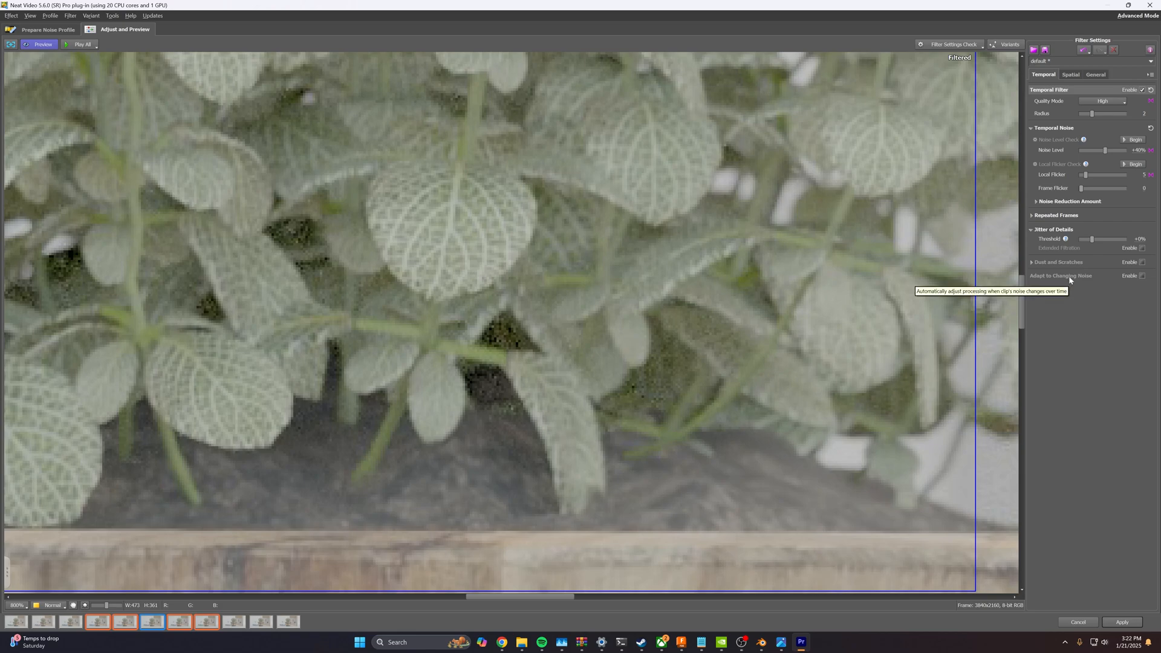
{"action": "mouse_move", "coordinate": [1082, 253]}
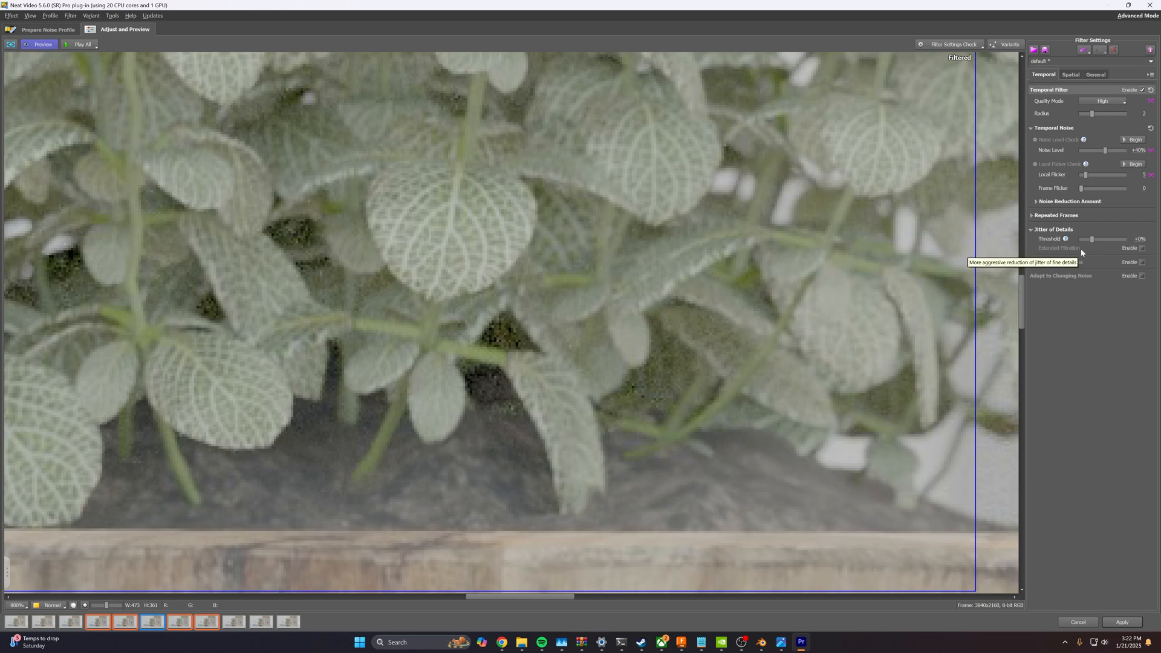
{"action": "mouse_move", "coordinate": [1066, 239]}
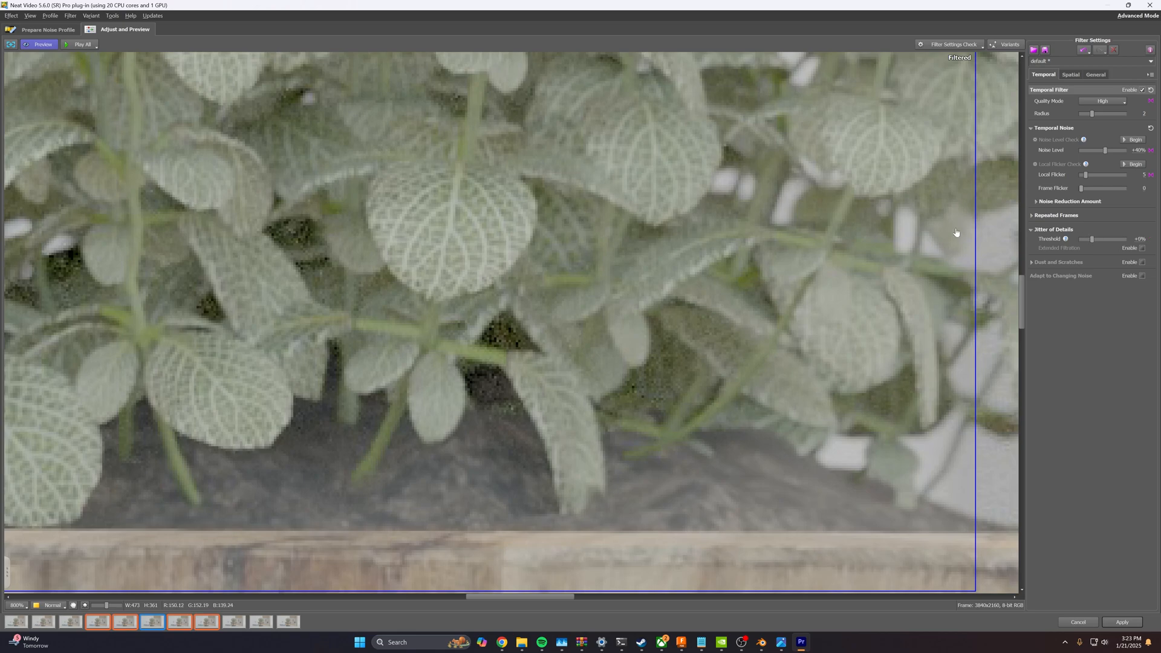
{"action": "mouse_move", "coordinate": [1007, 192]}
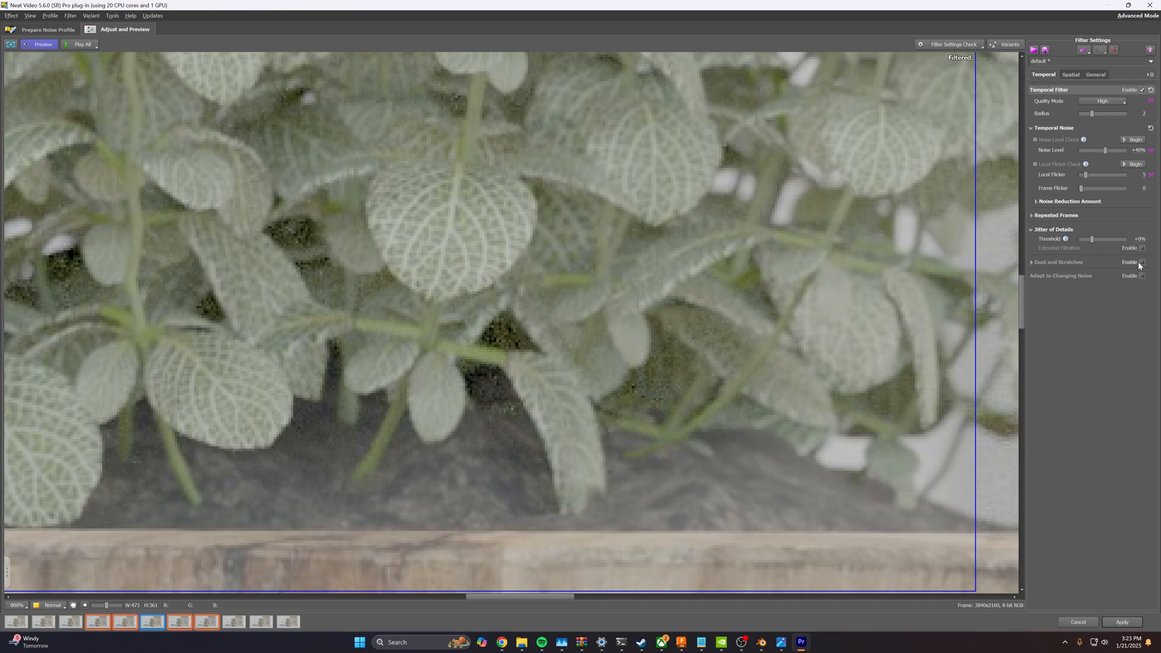
Step: Enable Dust and Scratches in Aggressive mode with the threshold raised to about 287%
{"action": "left_click", "coordinate": [1143, 262]}
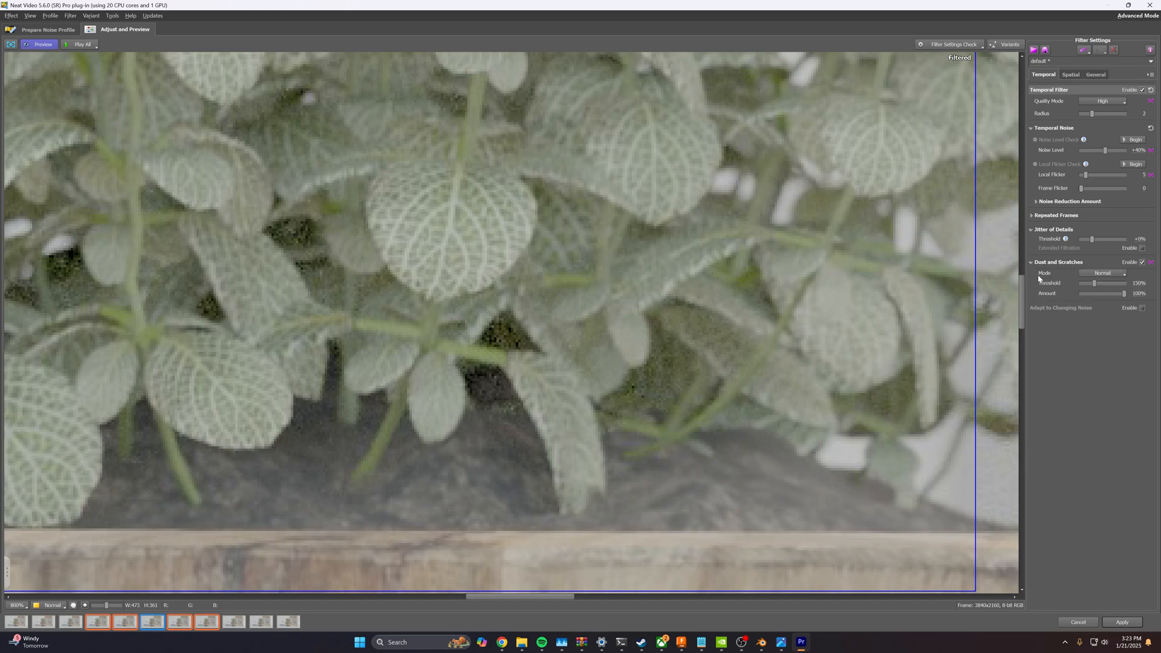
{"action": "left_click", "coordinate": [1103, 273]}
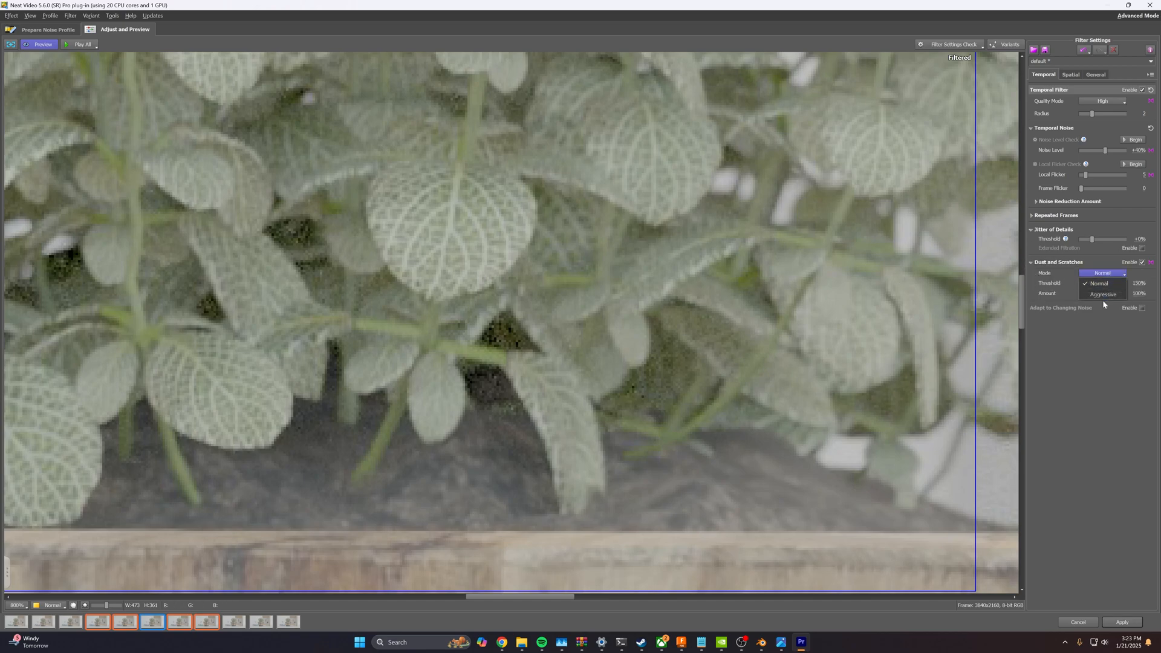
{"action": "left_click", "coordinate": [1104, 293]}
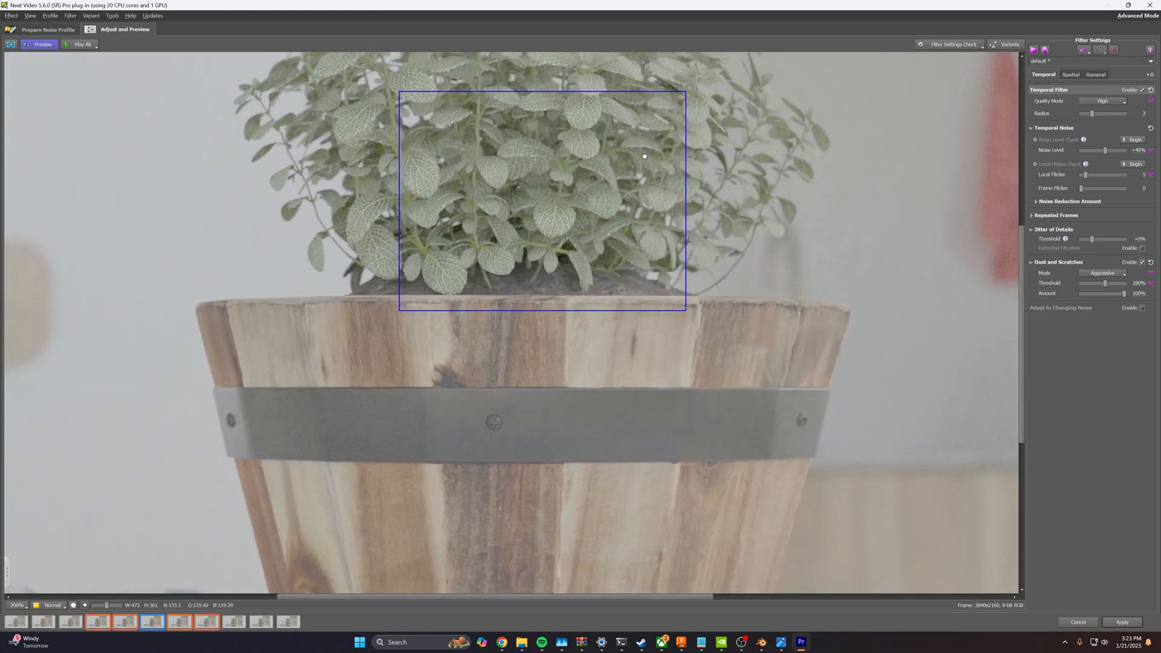
{"action": "left_click", "coordinate": [16, 605]}
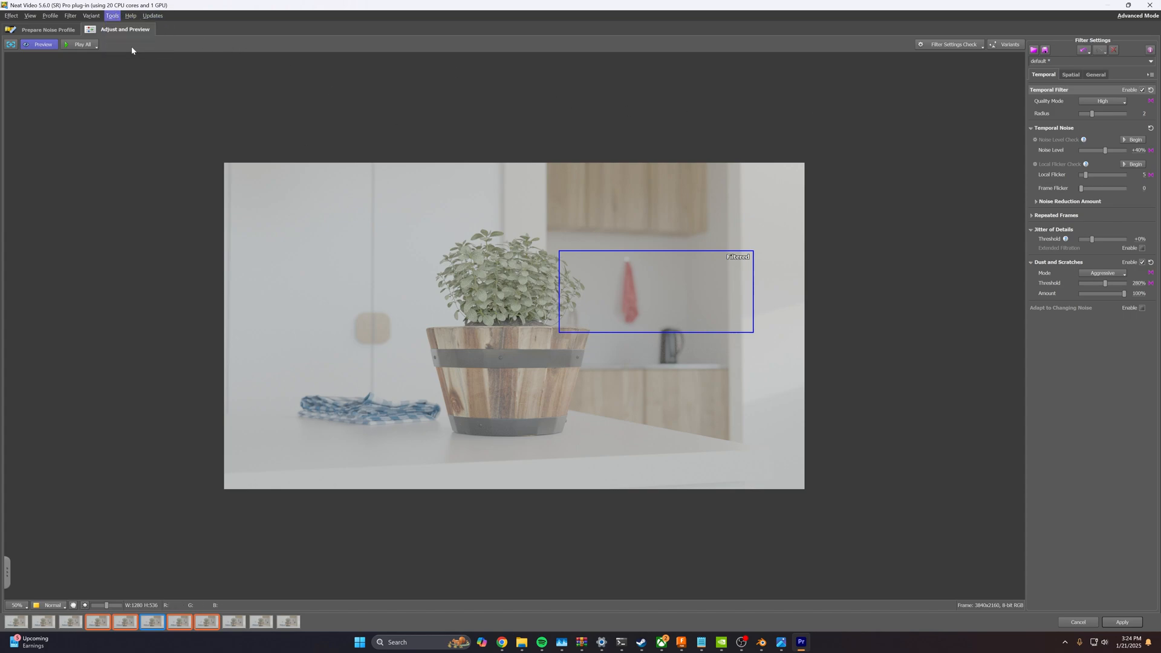
{"action": "left_click", "coordinate": [112, 15]}
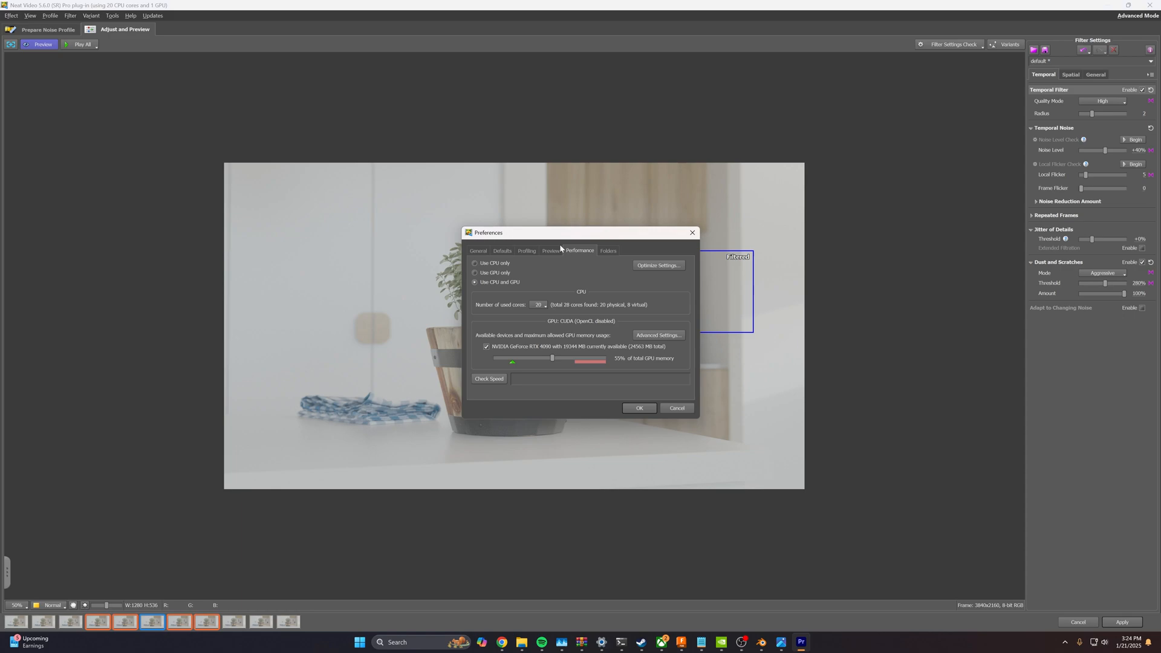
{"action": "mouse_move", "coordinate": [570, 279]}
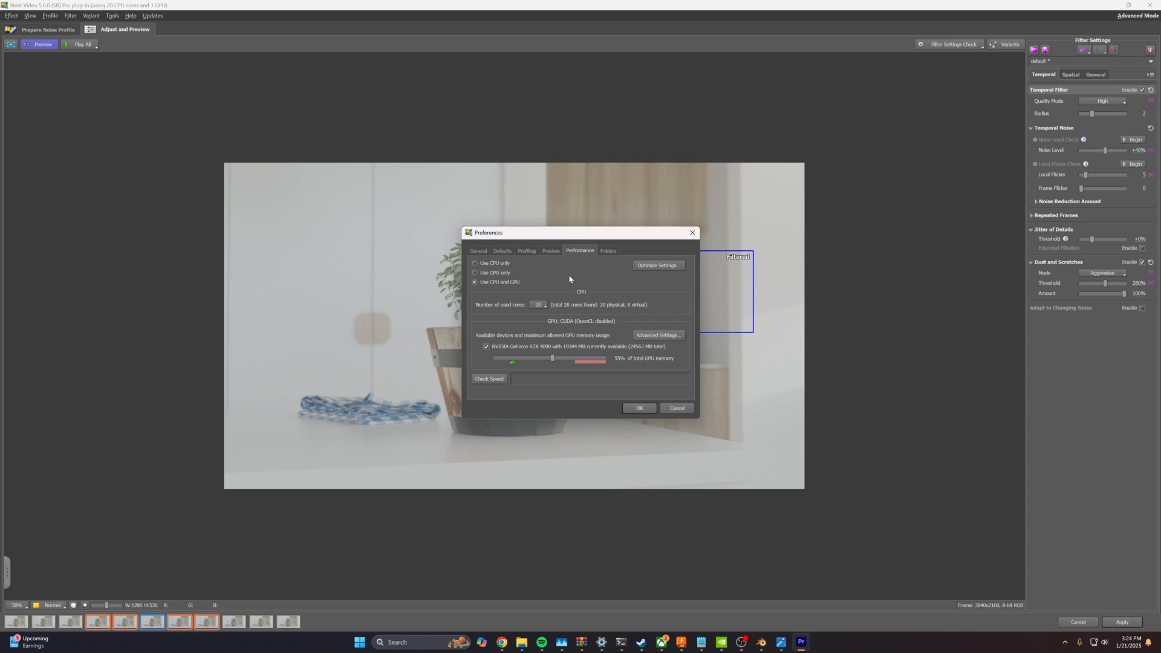
{"action": "mouse_move", "coordinate": [575, 265]}
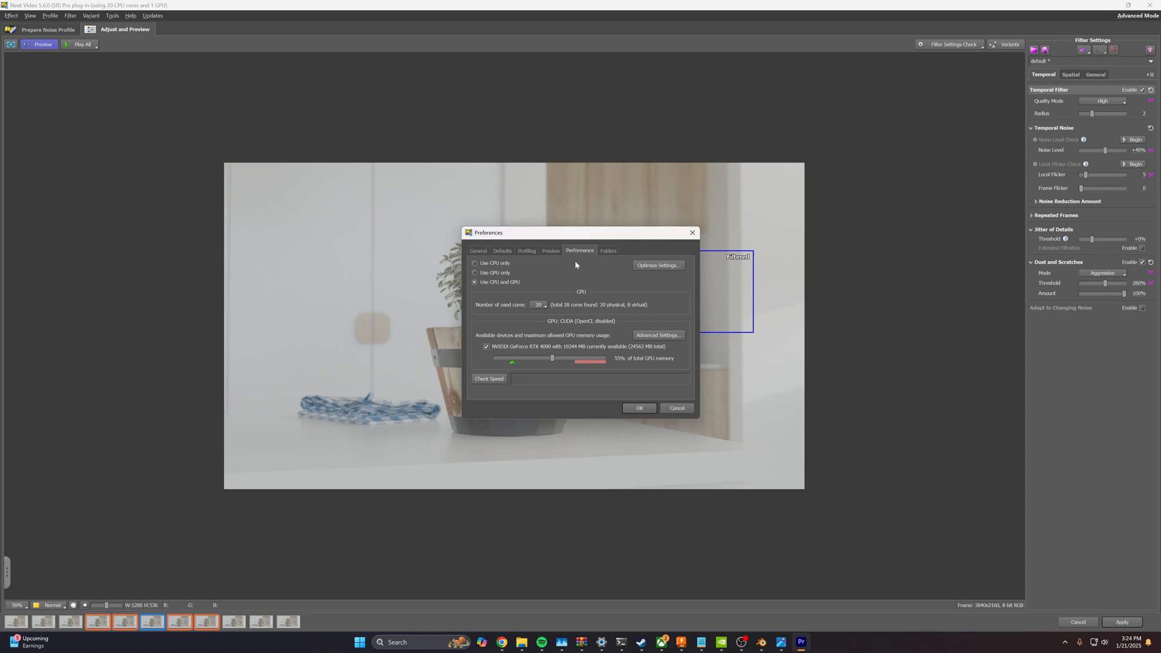
{"action": "mouse_move", "coordinate": [652, 240]}
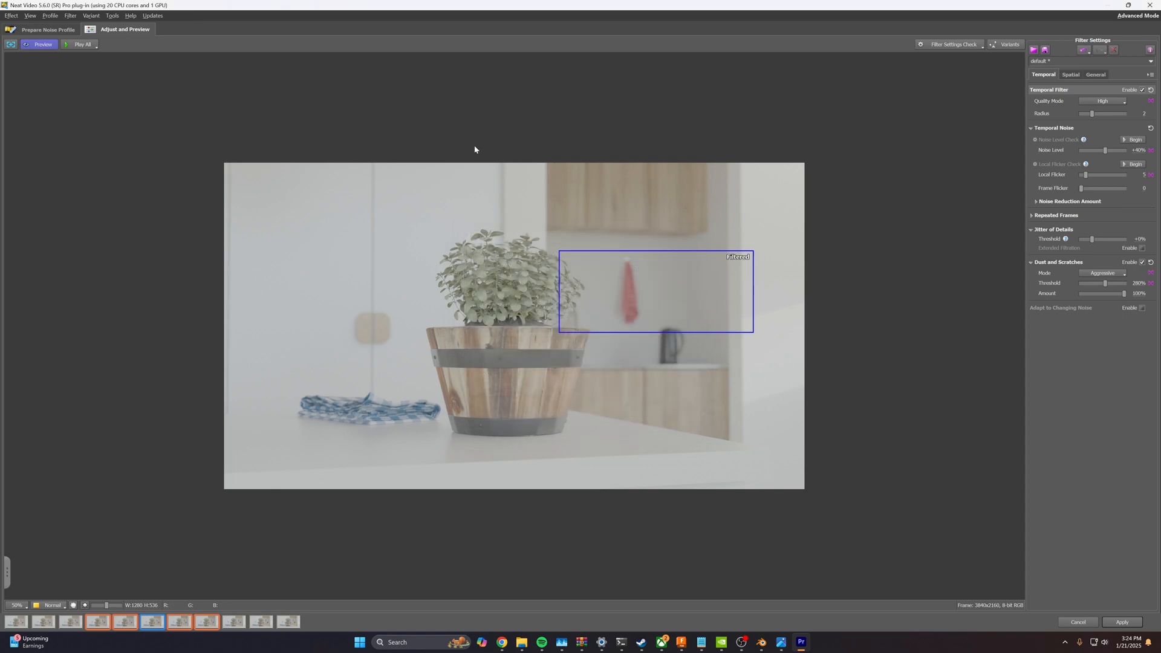
{"action": "mouse_move", "coordinate": [578, 439]}
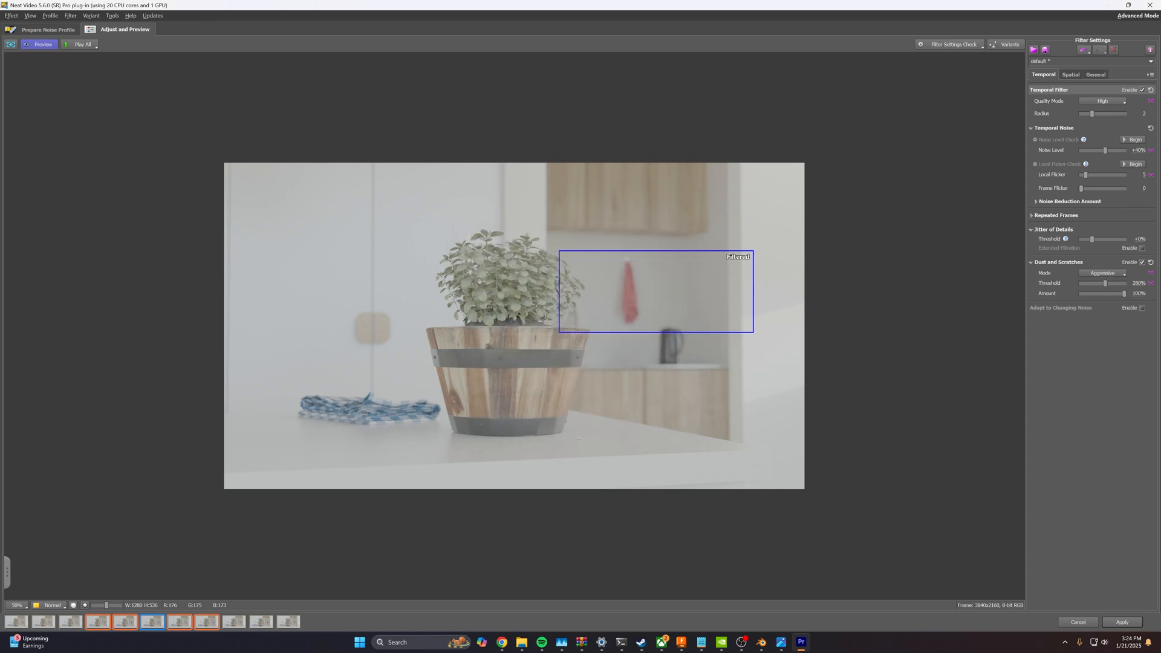
{"action": "mouse_move", "coordinate": [203, 253]}
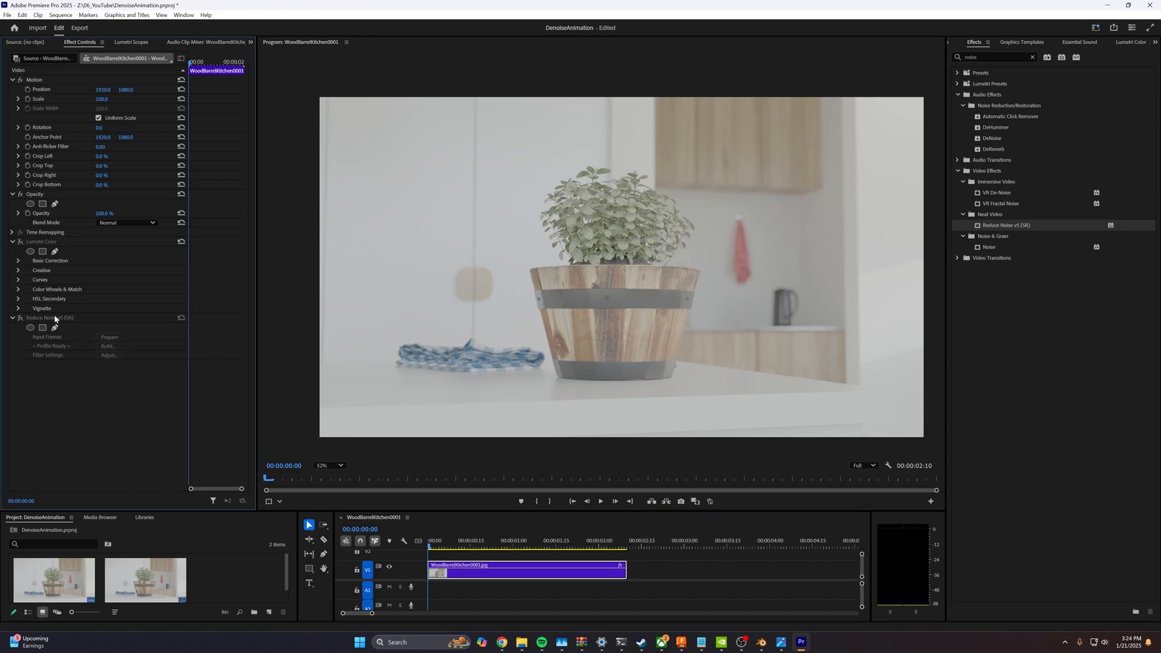
Step: Move Reduce Noise v5 above Lumetri Color, toggling noise reduction to compare the results
{"action": "left_click", "coordinate": [600, 501]}
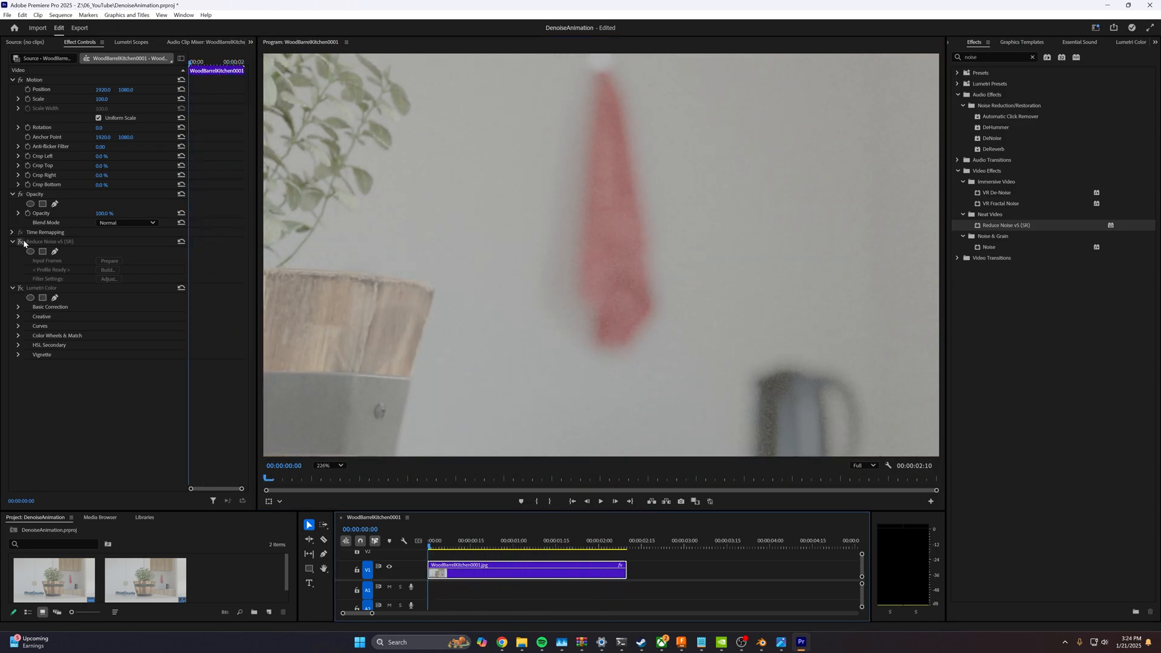
{"action": "left_click", "coordinate": [22, 241]}
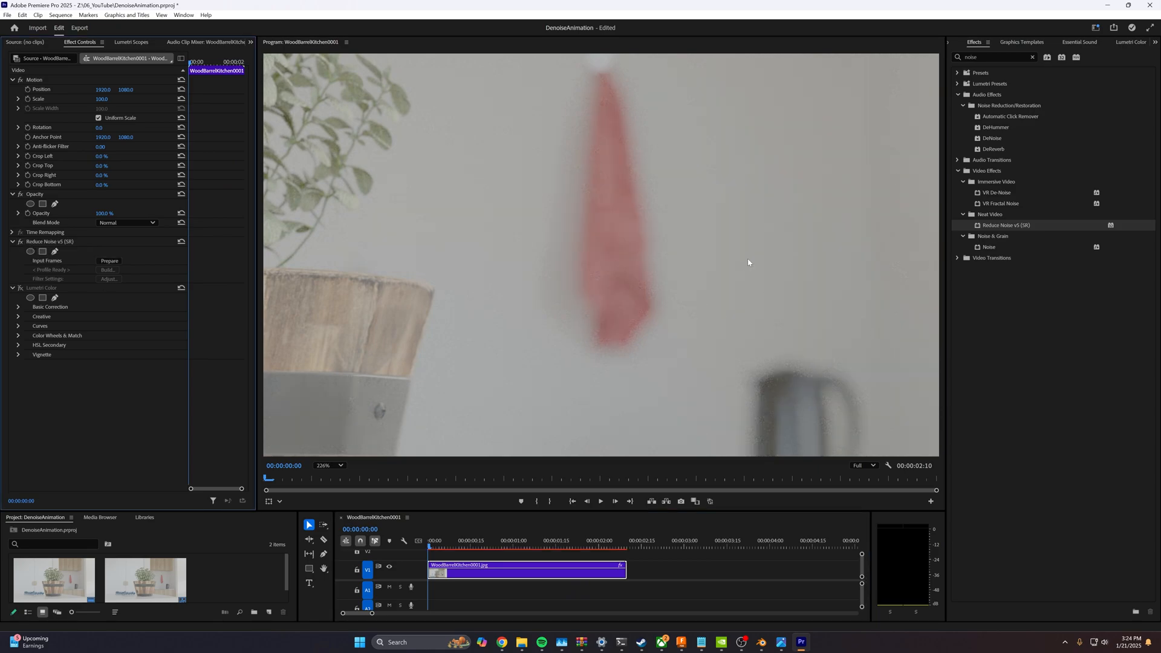
{"action": "left_click", "coordinate": [600, 501]}
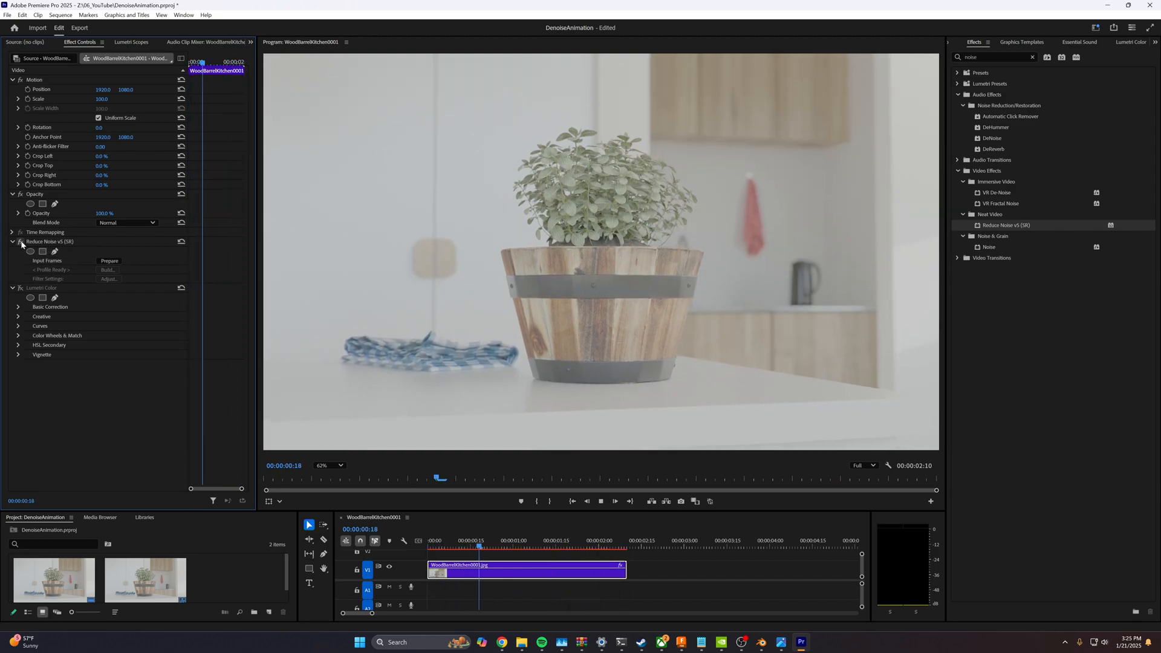
{"action": "mouse_move", "coordinate": [765, 278]}
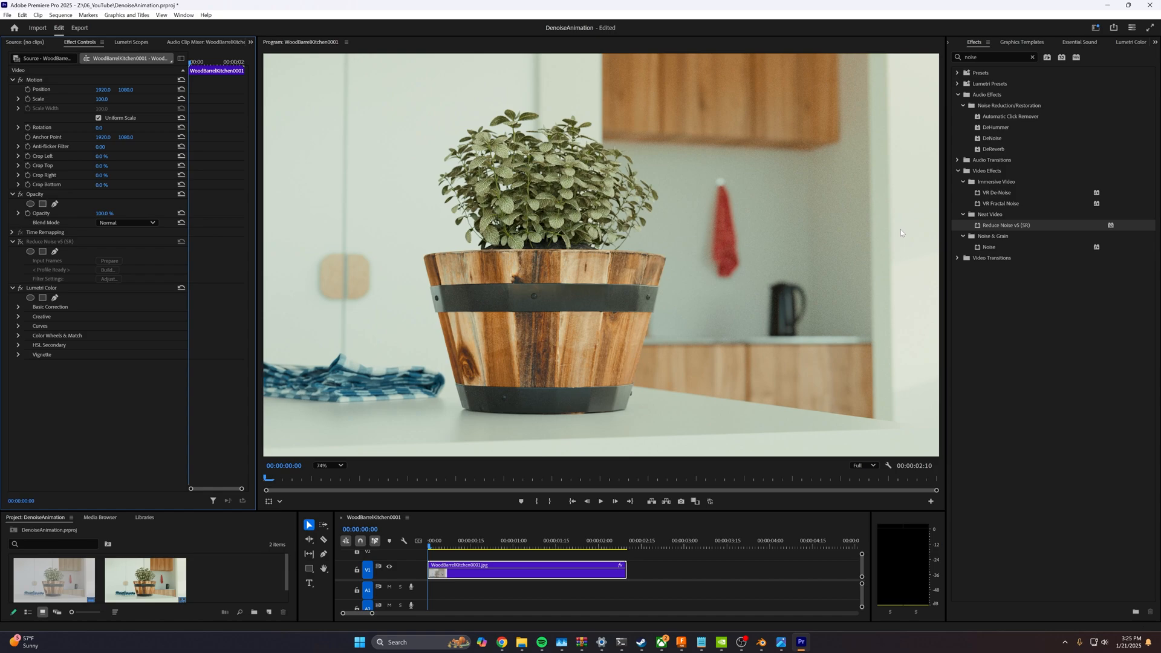
{"action": "left_click", "coordinate": [324, 465]}
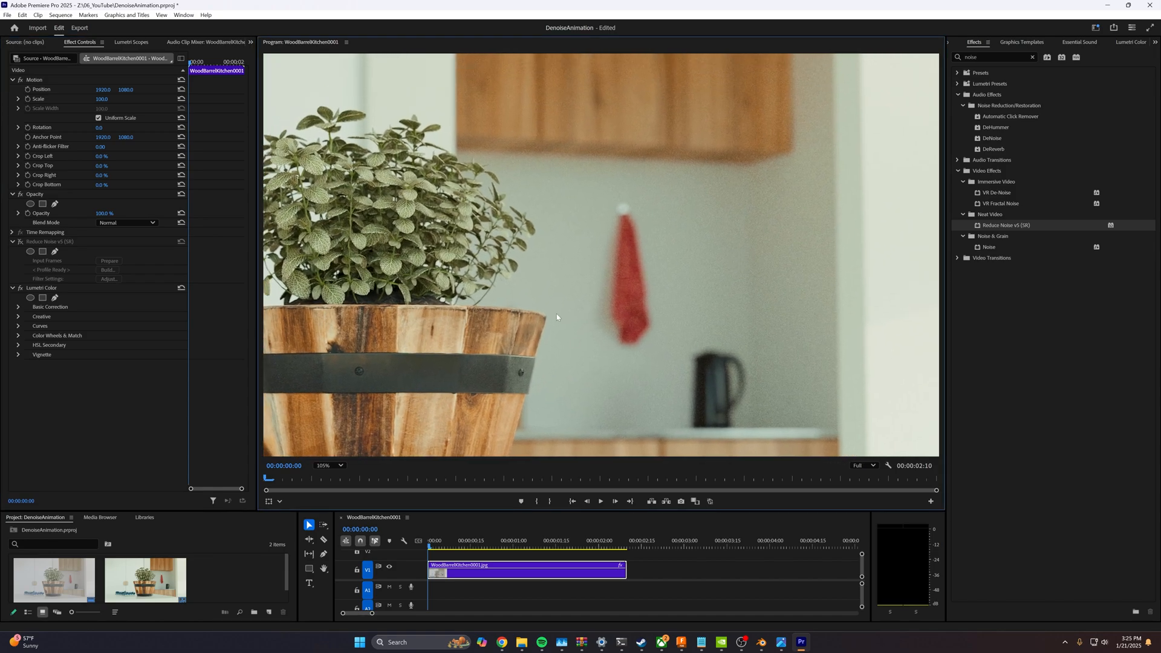